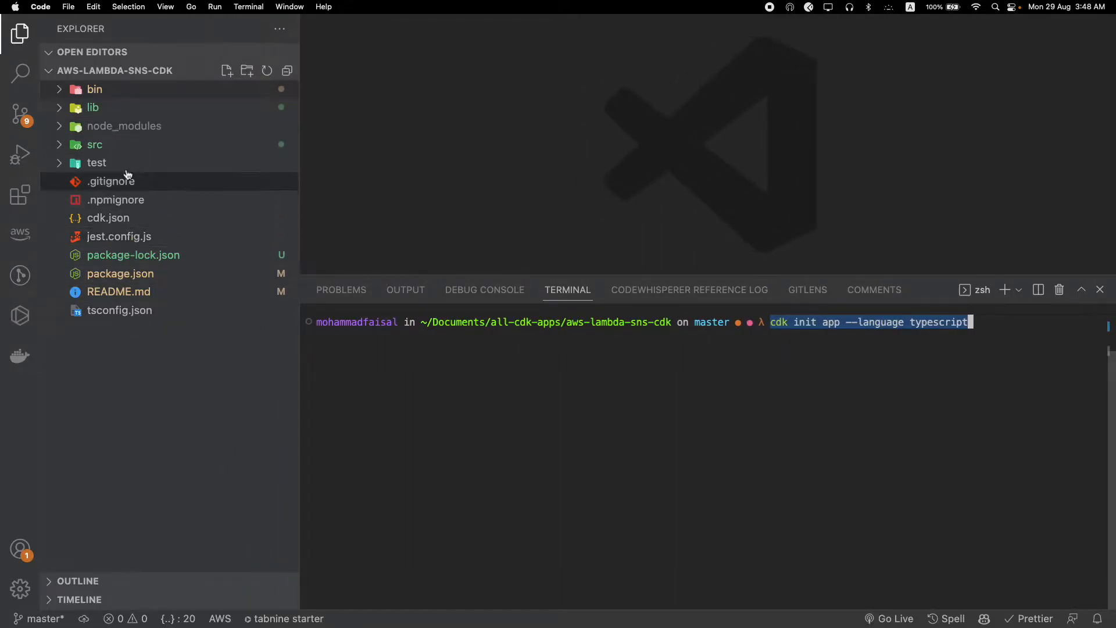
Expand bin and open aws-lambda-sns-cdk.ts, which creates the SnsToLambdaStack.
left_click(95, 89)
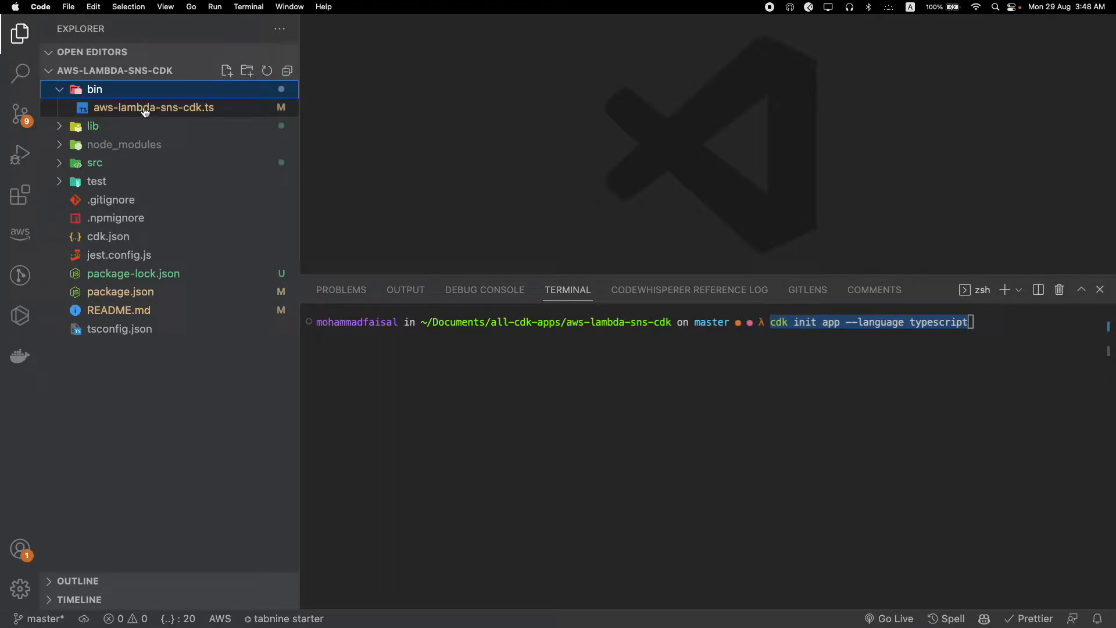
double_click(153, 108)
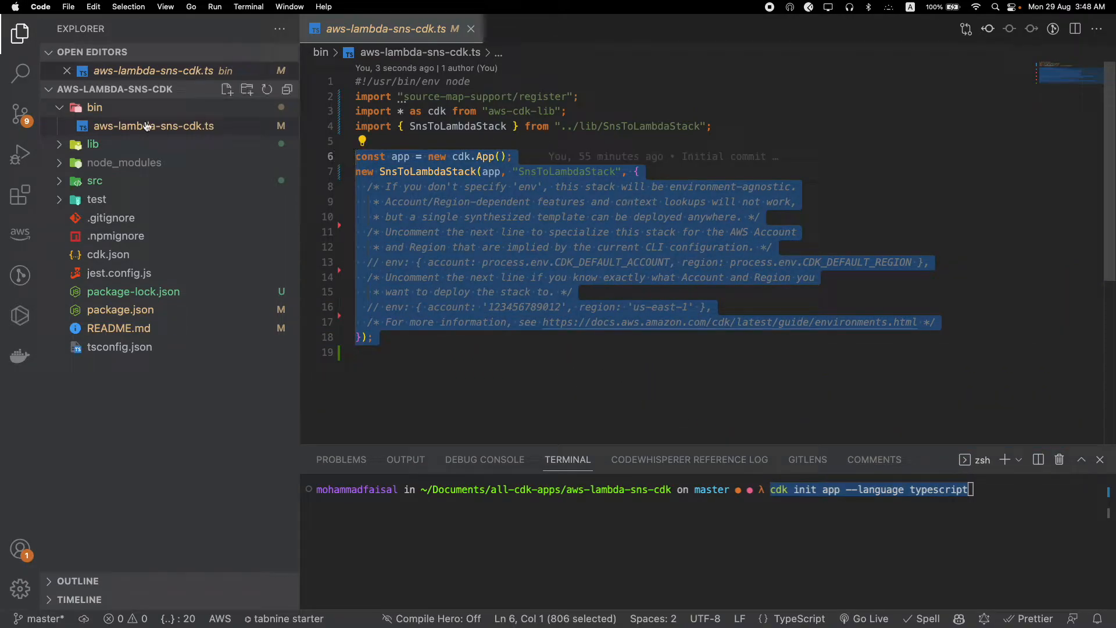
double_click(437, 156)
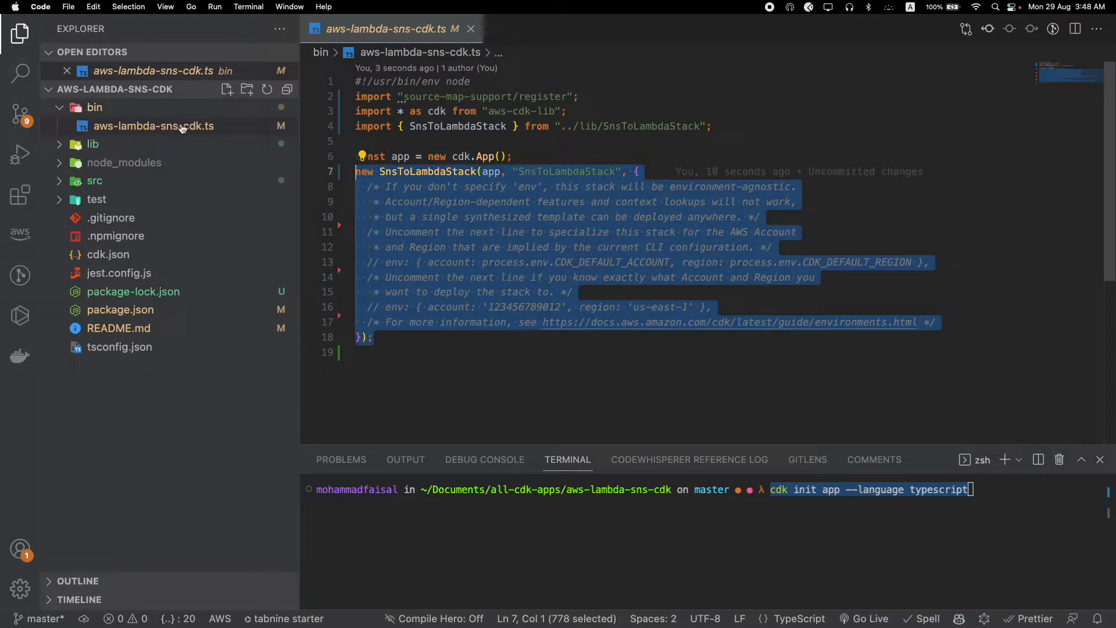
mouse_move(93, 144)
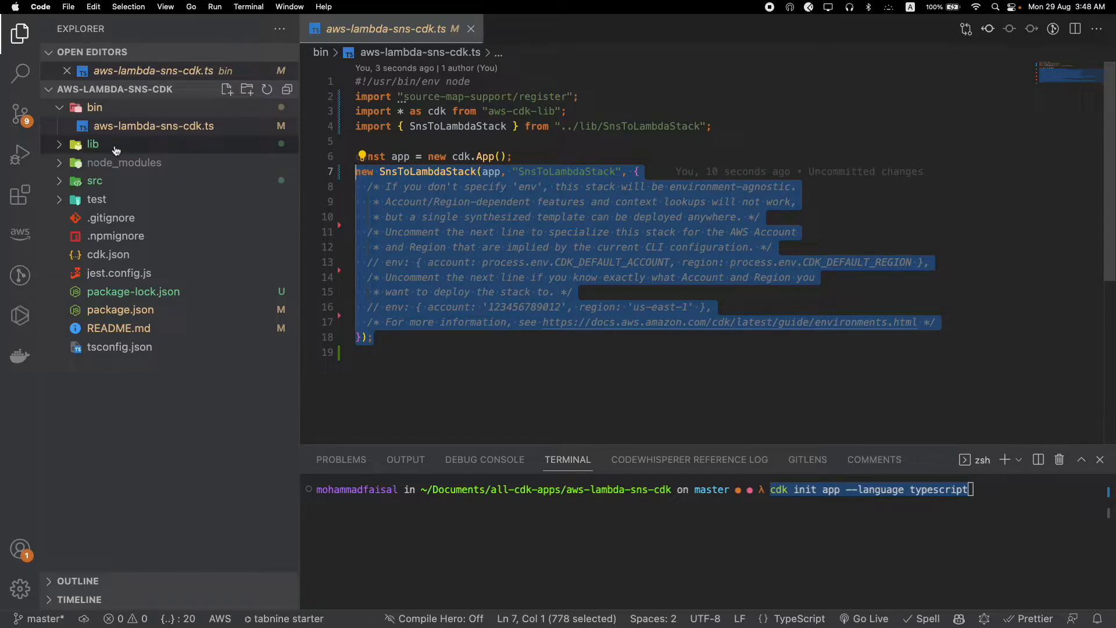
Review the lib stack and bin entry files, then show cdk-template-project's package.json.
left_click(149, 162)
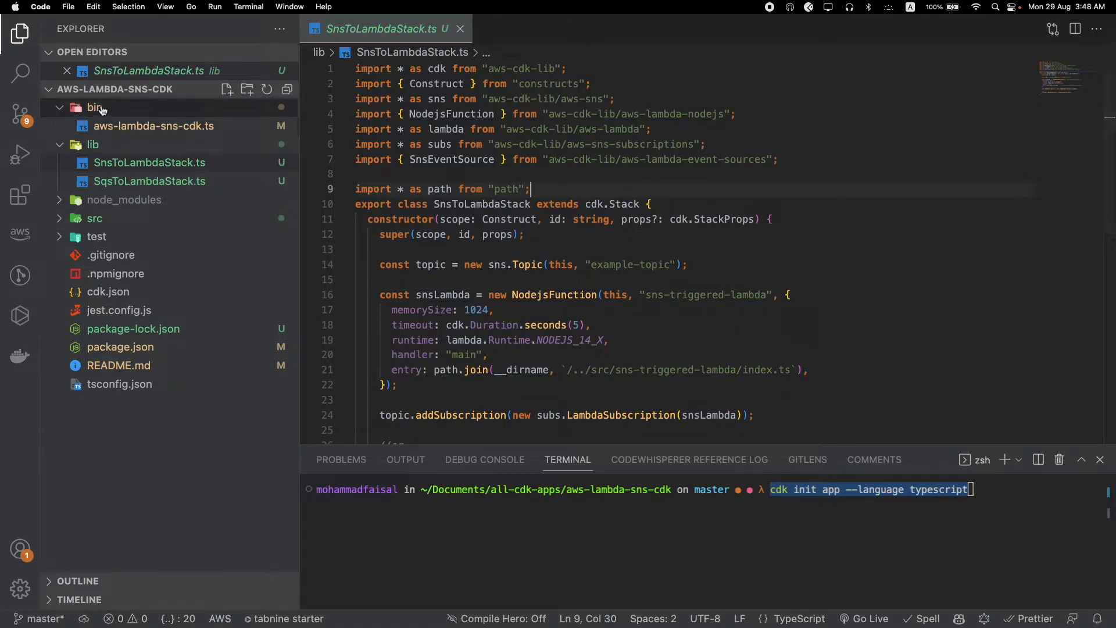
mouse_move(124, 126)
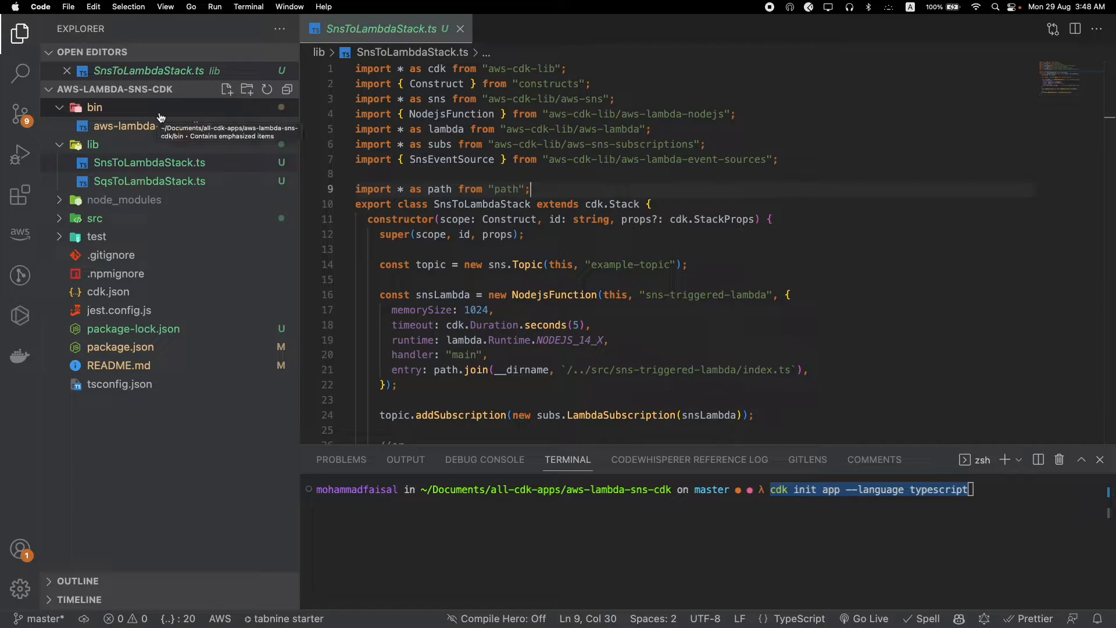
mouse_move(153, 126)
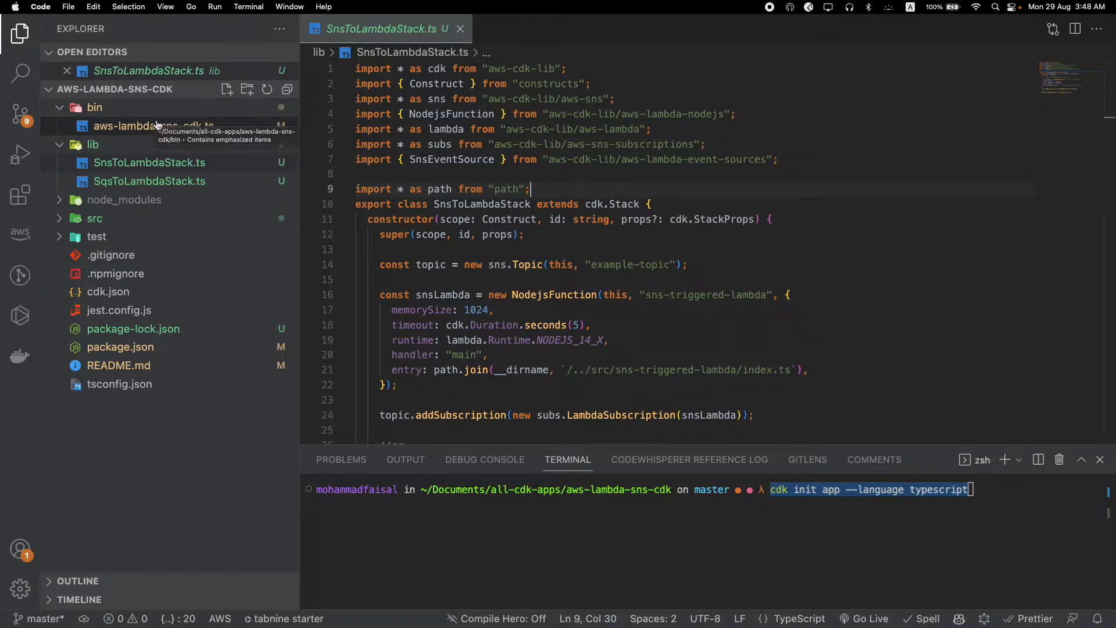
left_click(153, 127)
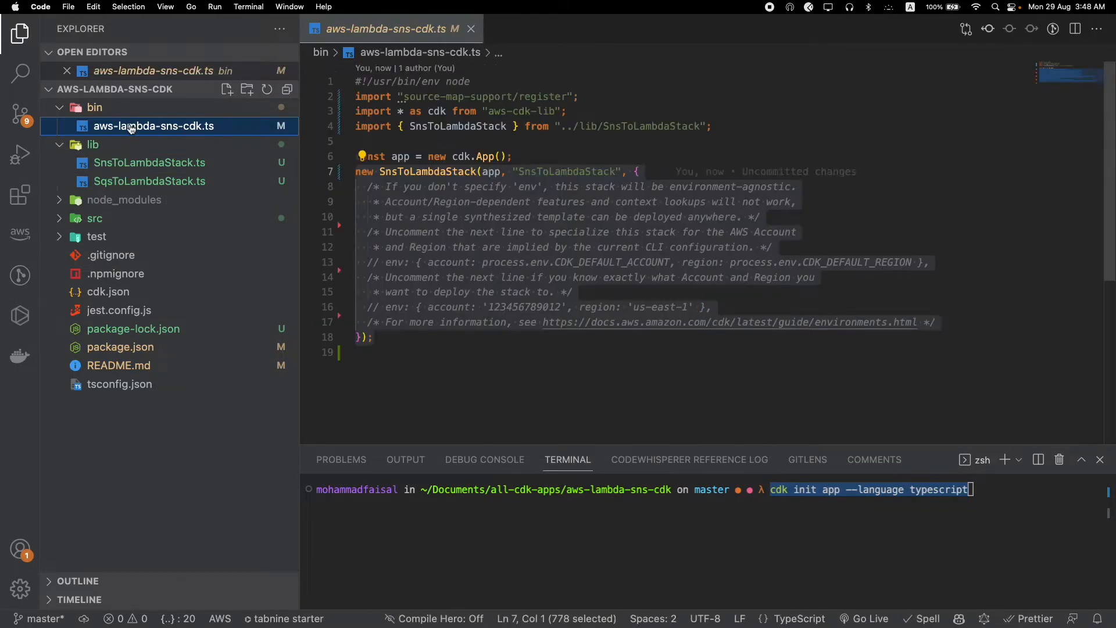
left_click(95, 107)
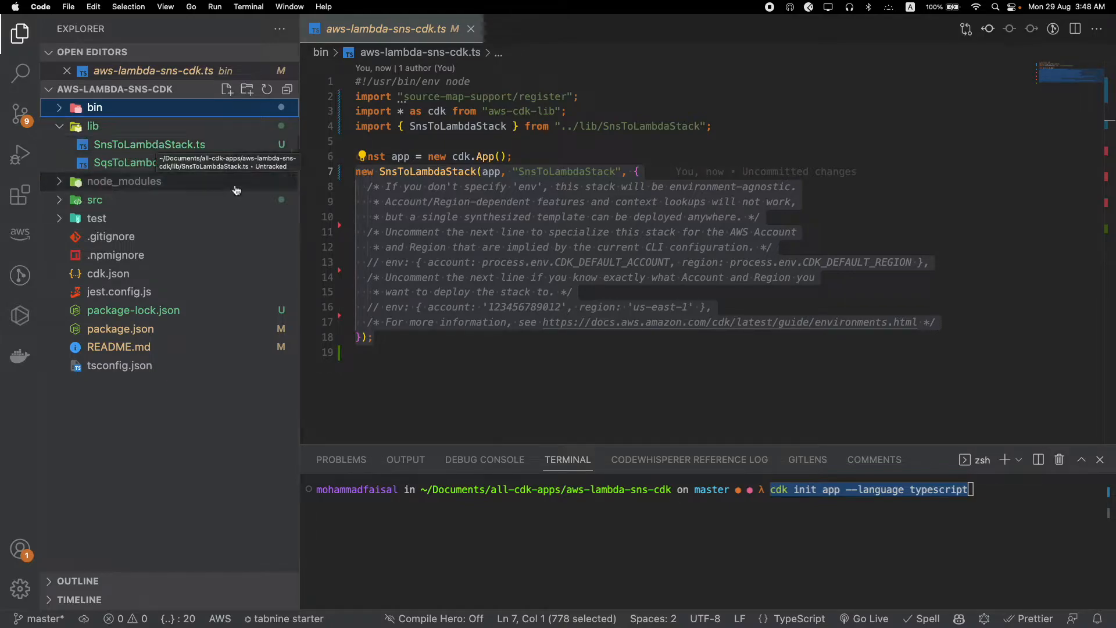
left_click(93, 127)
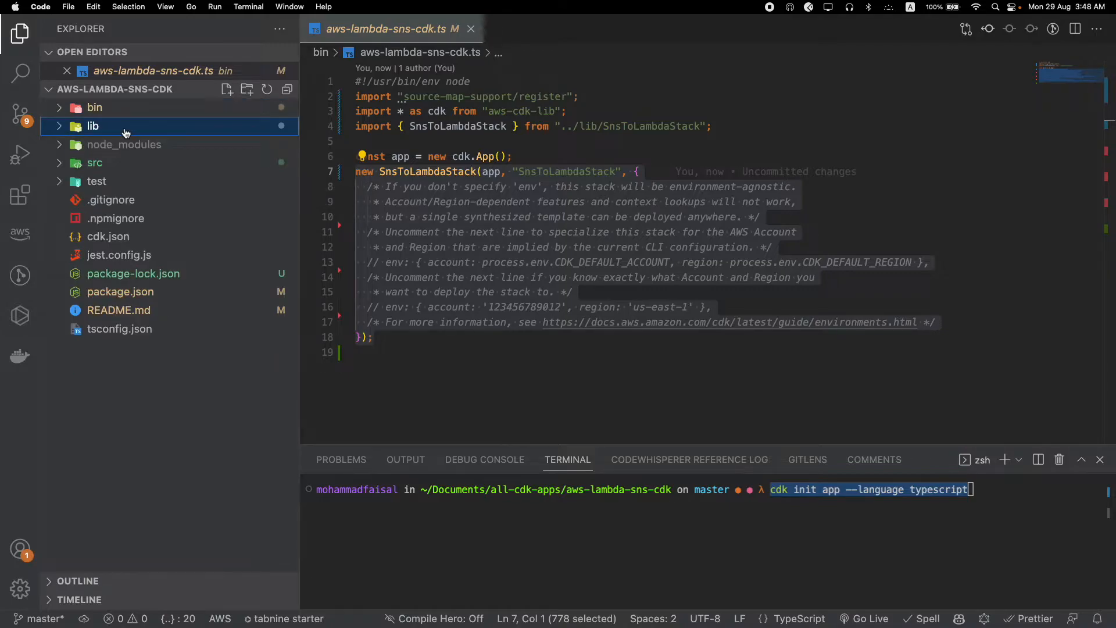
left_click(93, 126)
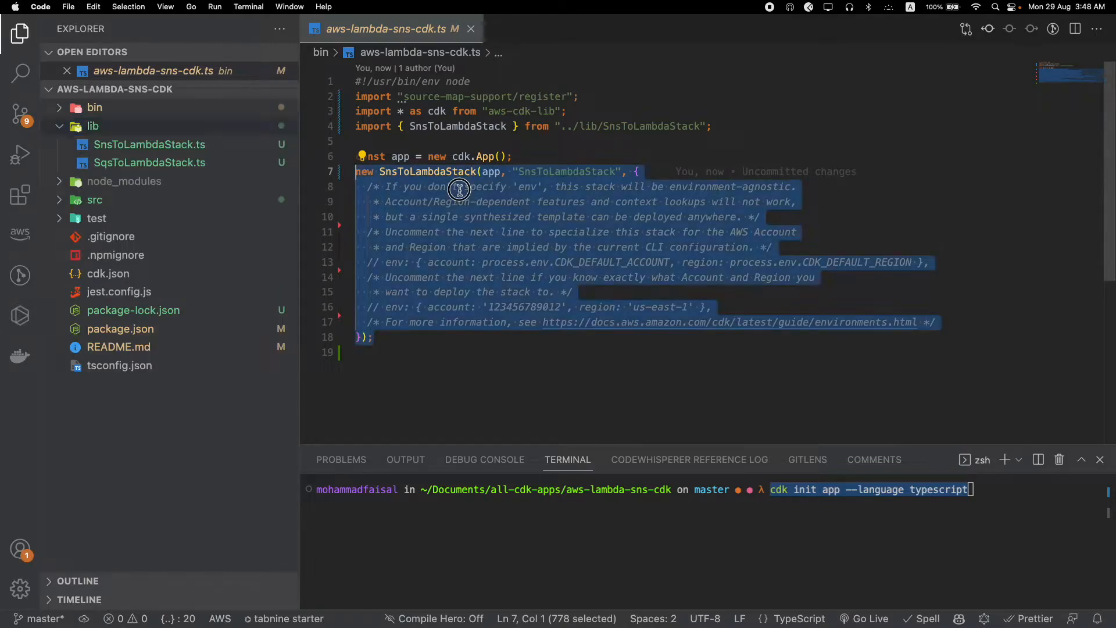
left_click(456, 186)
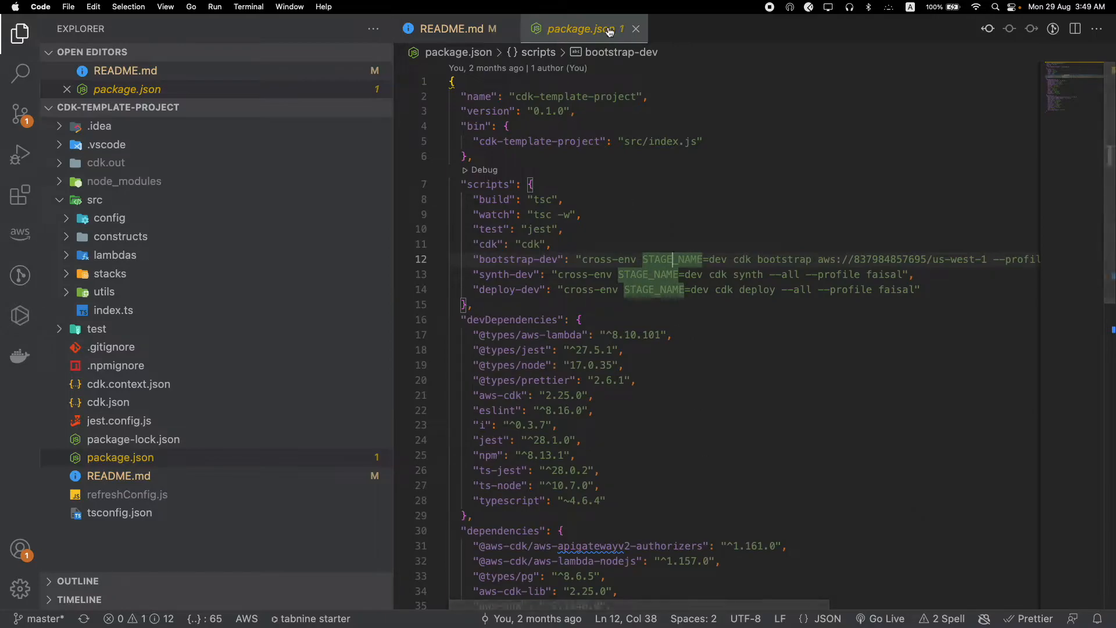
Close package.json and narrow the Explorer to show the src folders.
left_click(634, 29)
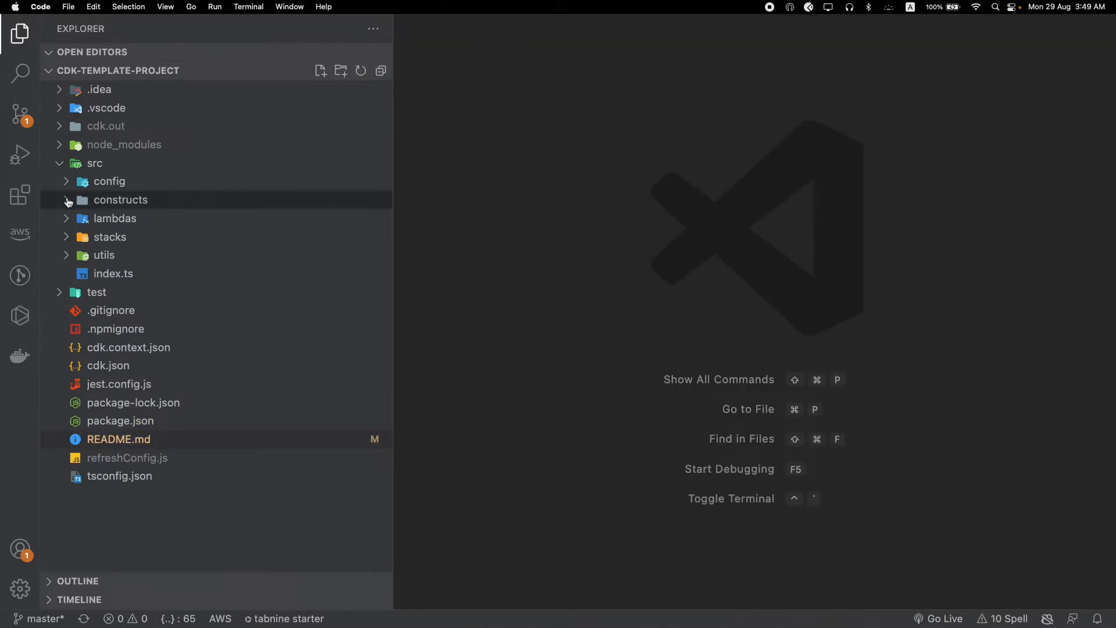
mouse_move(374, 211)
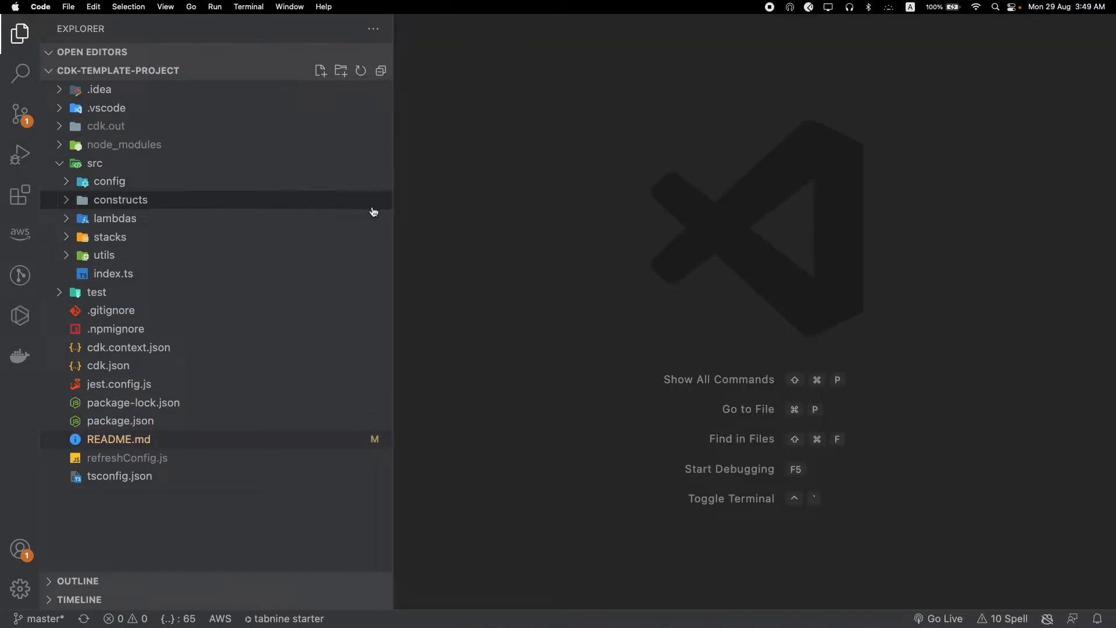
left_click_drag(392, 200, 273, 199)
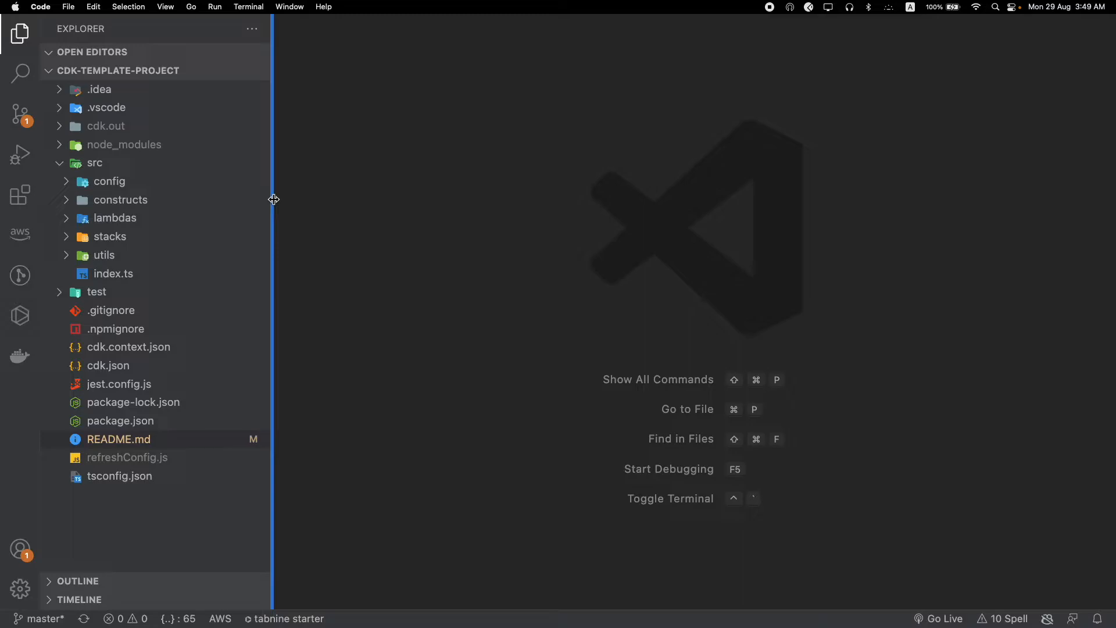
Collapse src and remove the .idea, .vscode, cdk.out and node_modules folders.
left_click(95, 163)
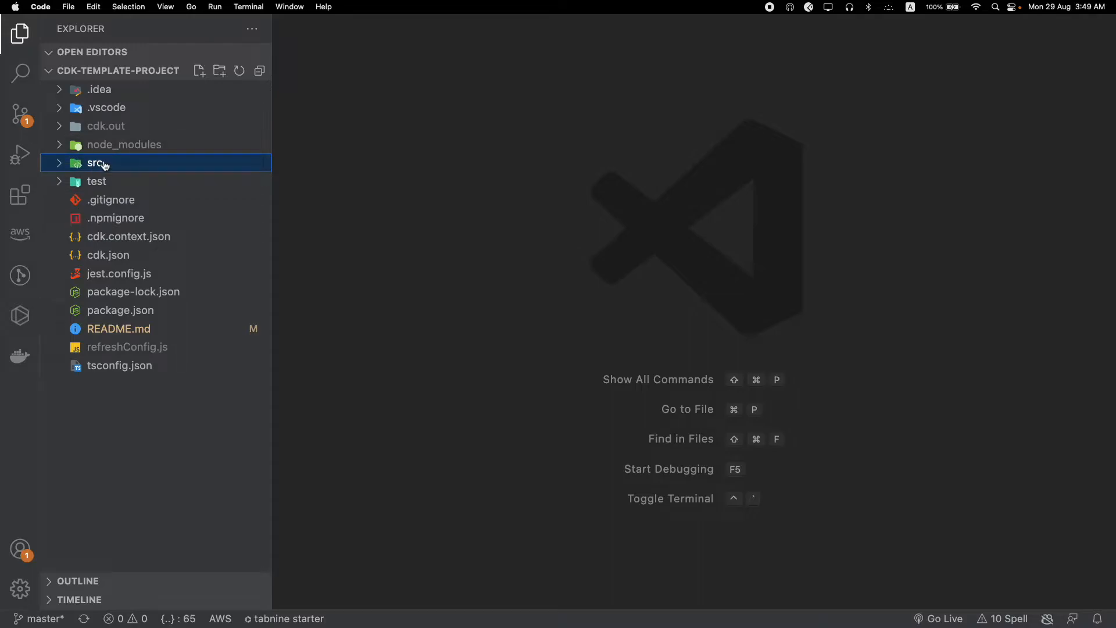
mouse_move(137, 96)
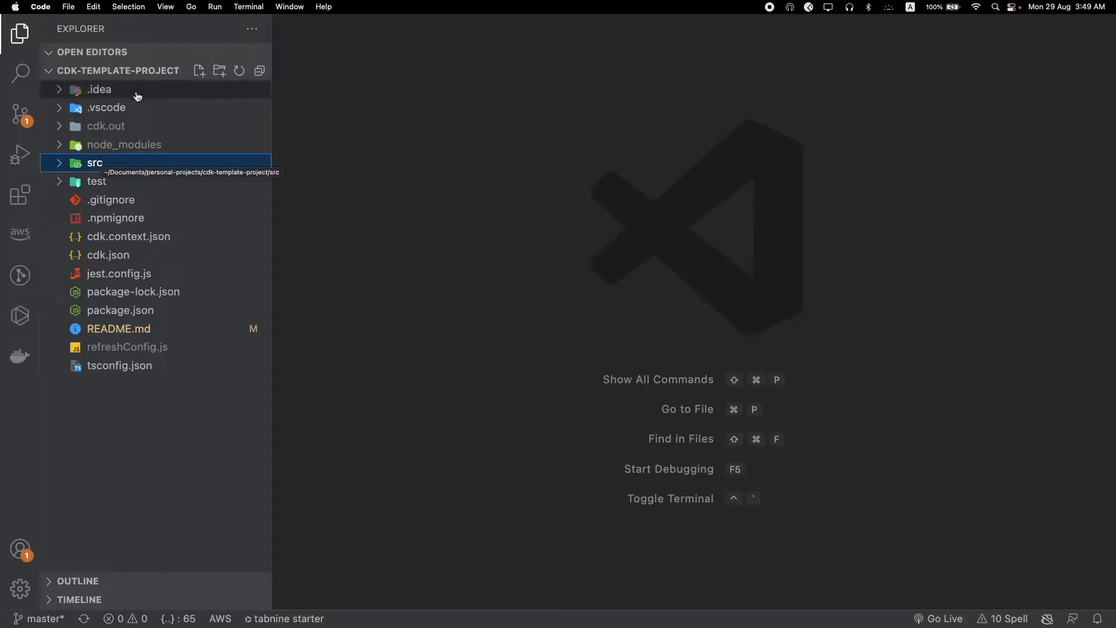
left_click(99, 89)
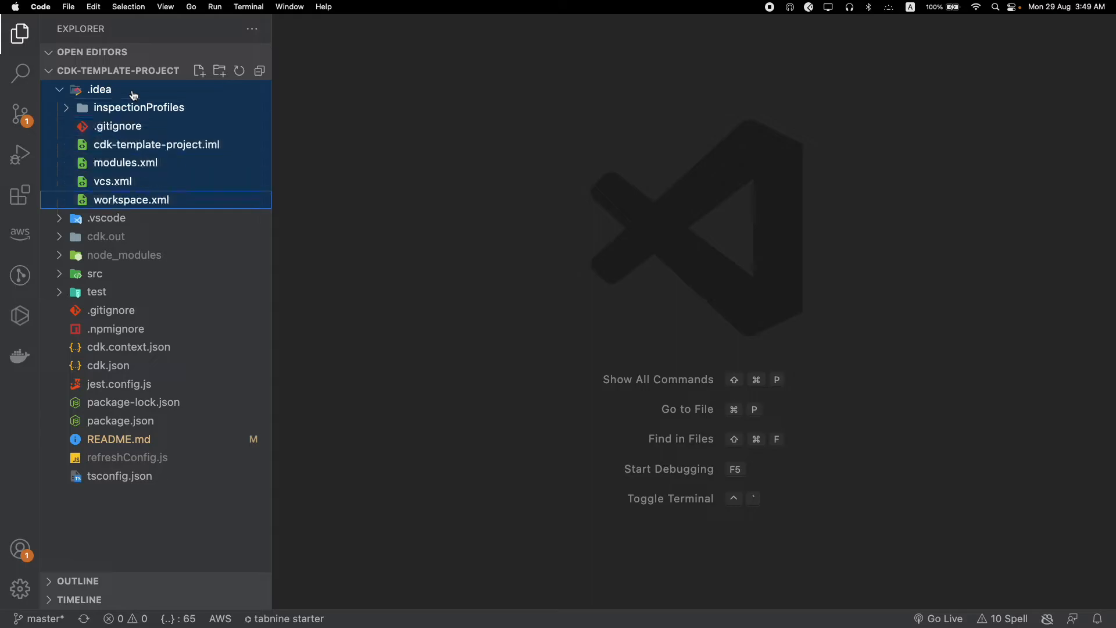
left_click(106, 236)
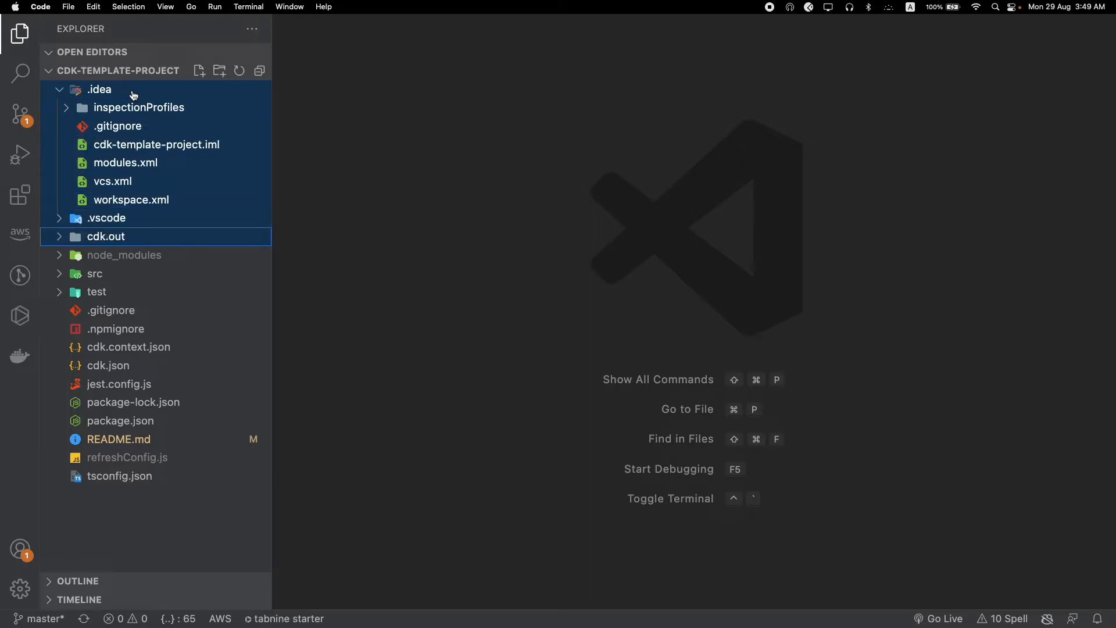
left_click(100, 89)
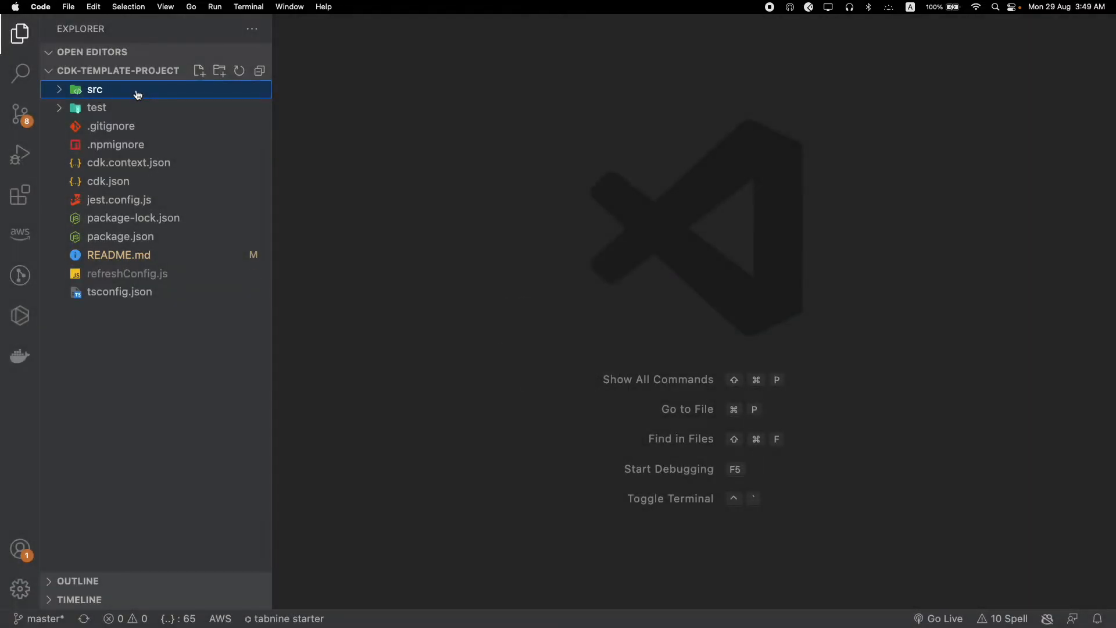
mouse_move(110, 93)
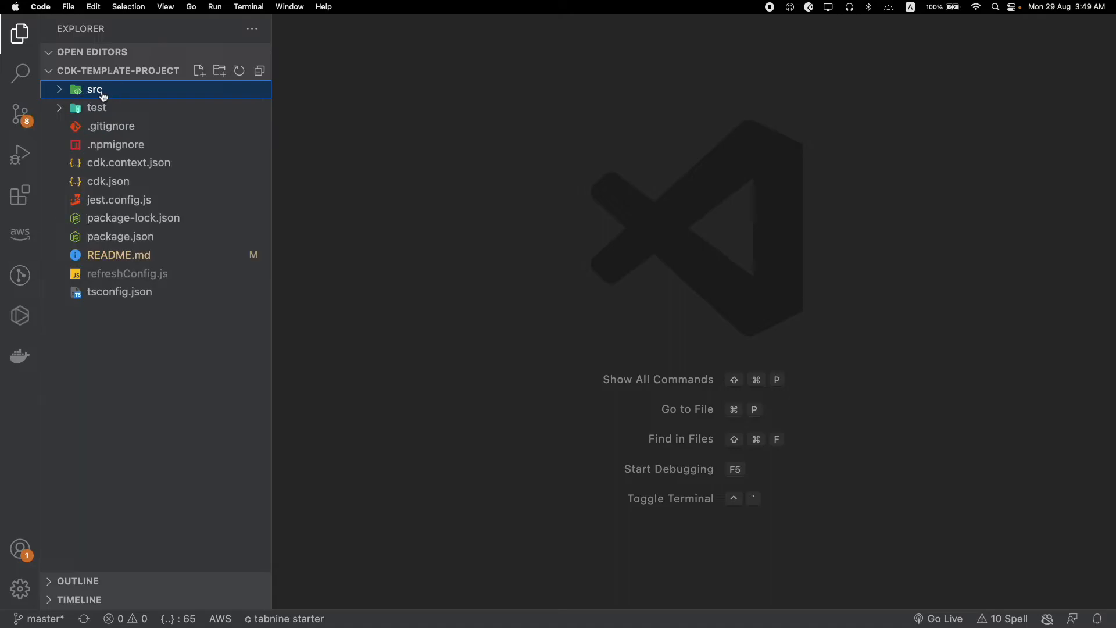
mouse_move(96, 89)
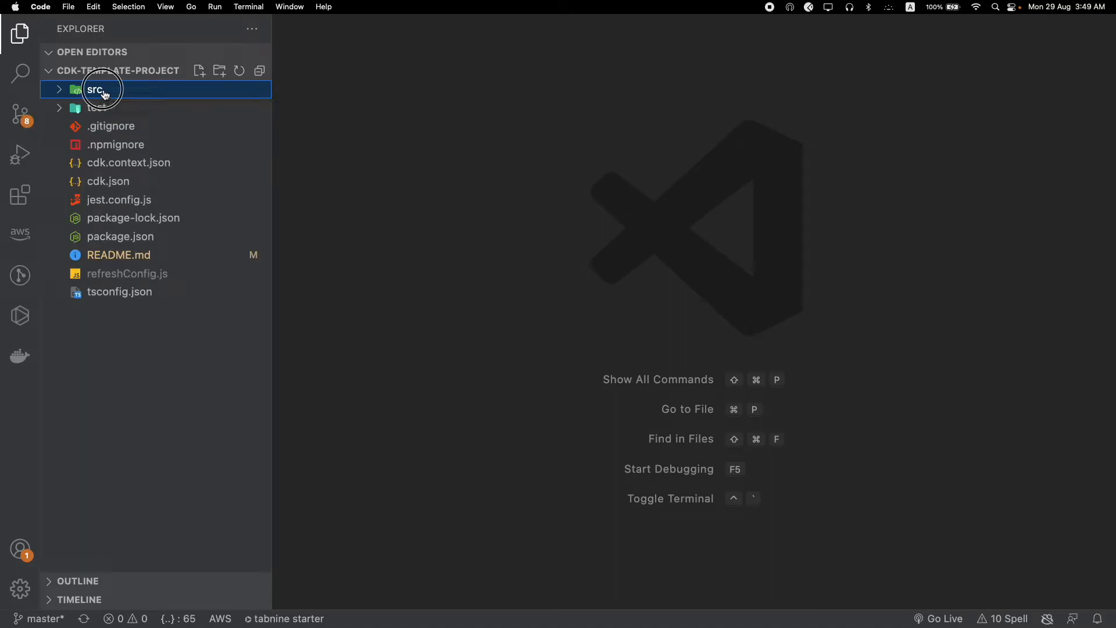
Expand src and open index.ts, which imports the CDK App and stacks.
left_click(95, 89)
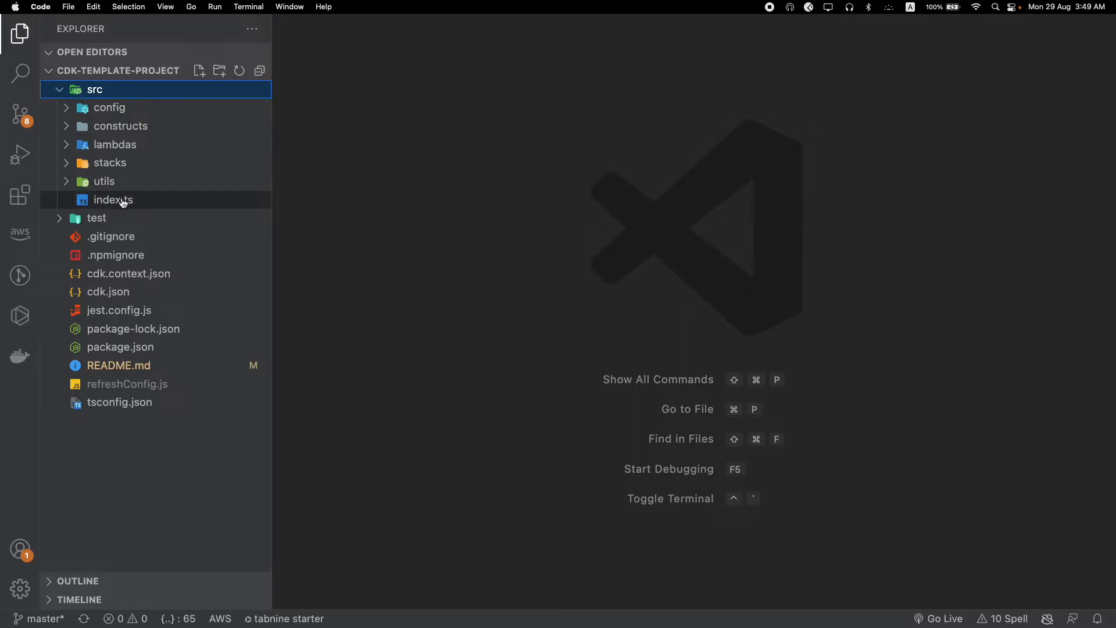
double_click(113, 199)
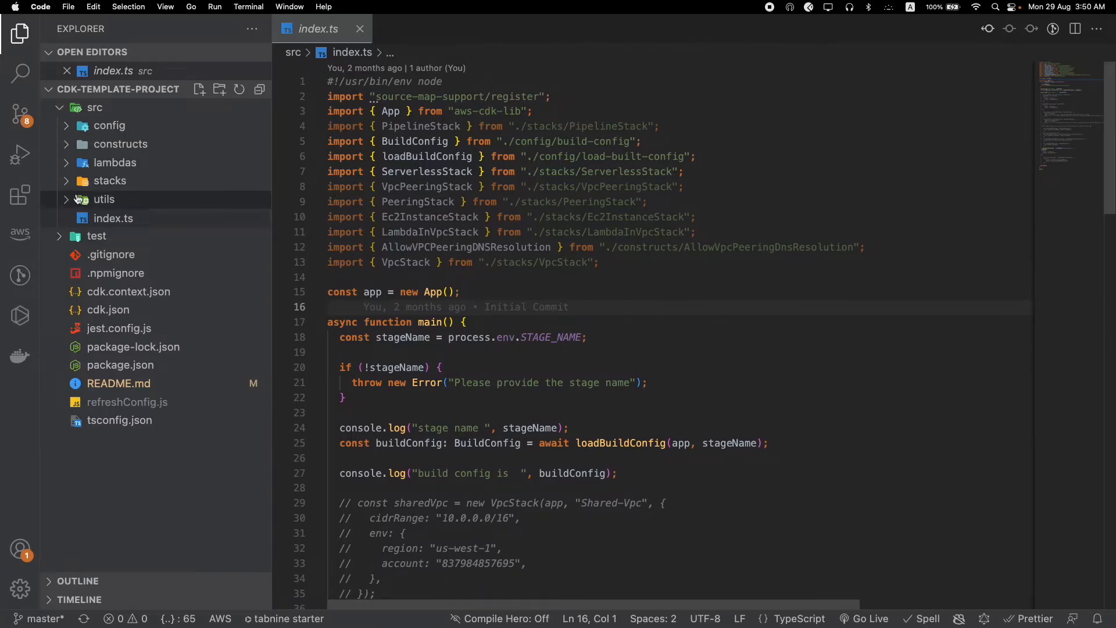
left_click(461, 292)
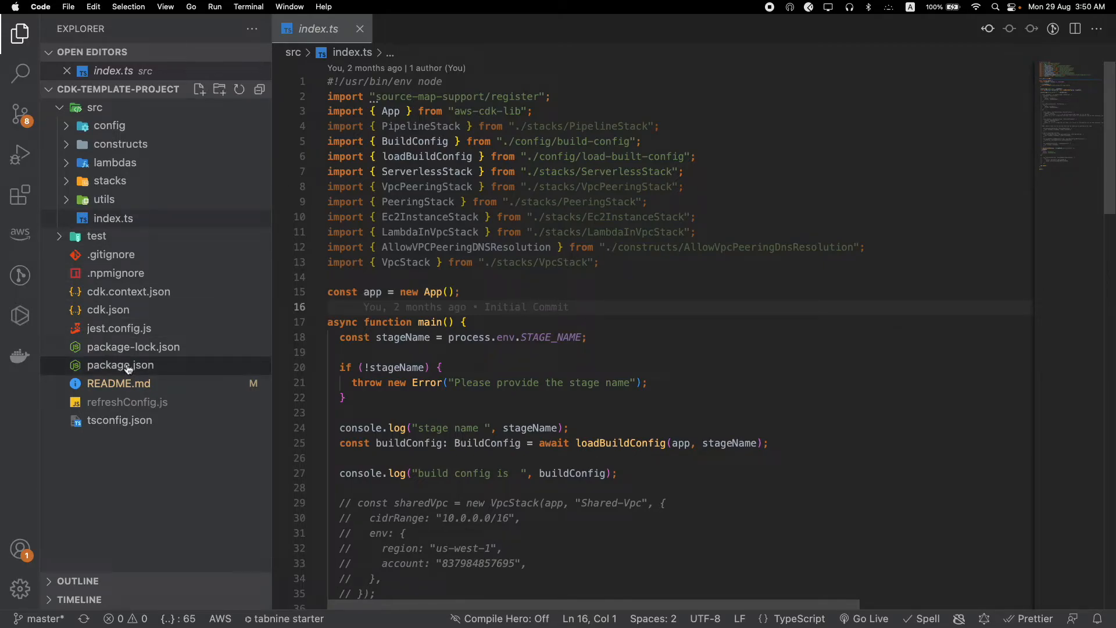
mouse_move(120, 365)
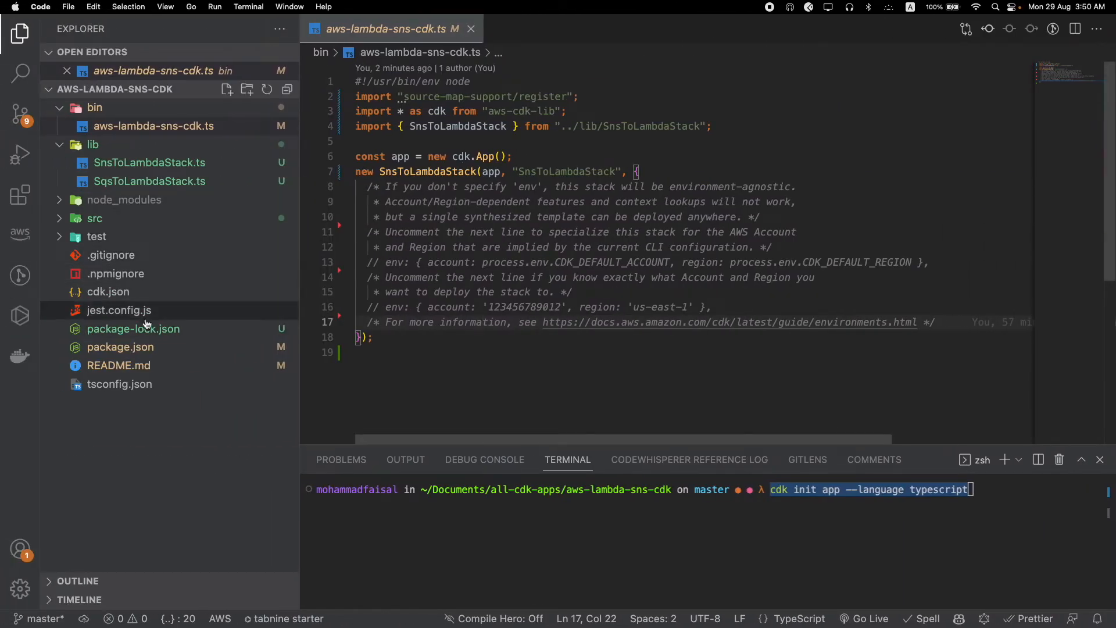
Open package.json and highlight its bin entry bin/aws-lambda-sns-cdk.js.
left_click(120, 346)
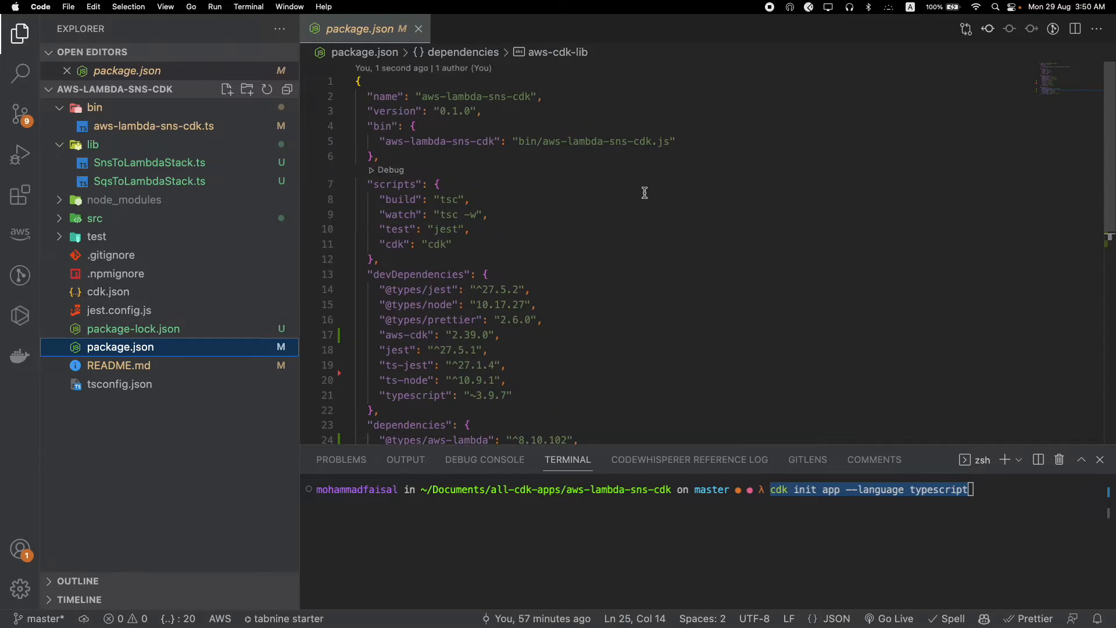
mouse_move(395, 139)
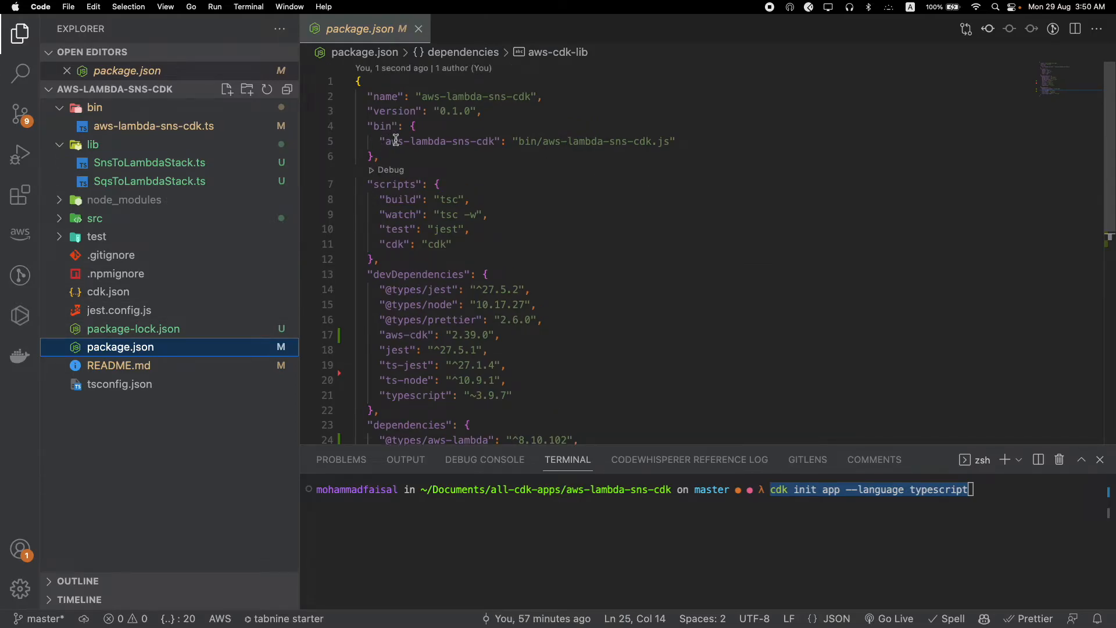
left_click_drag(520, 140, 653, 141)
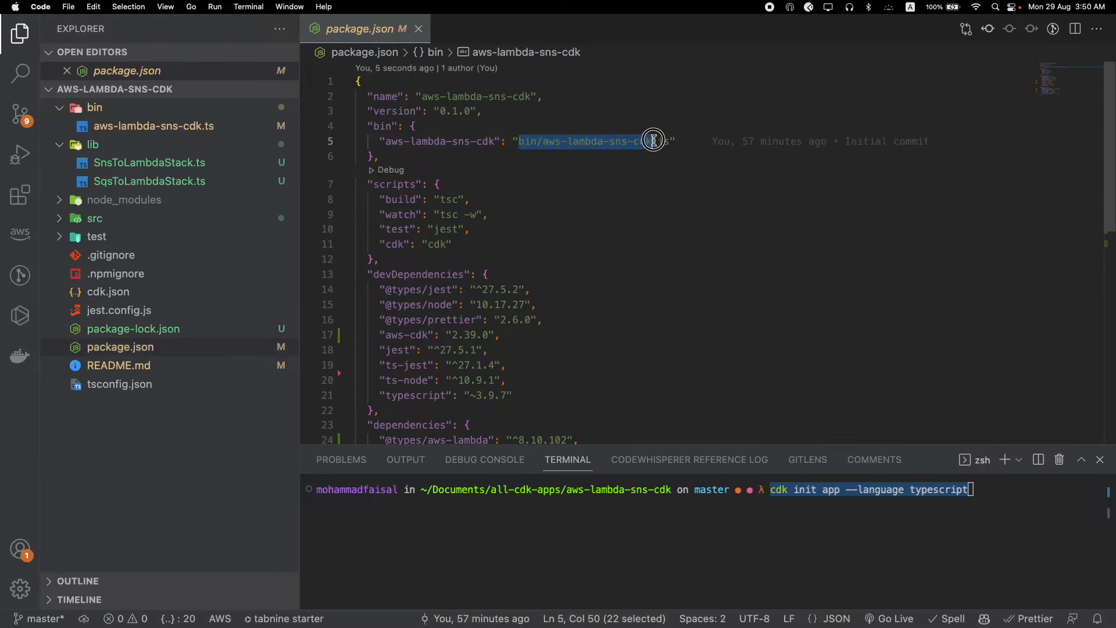
left_click_drag(644, 141, 665, 141)
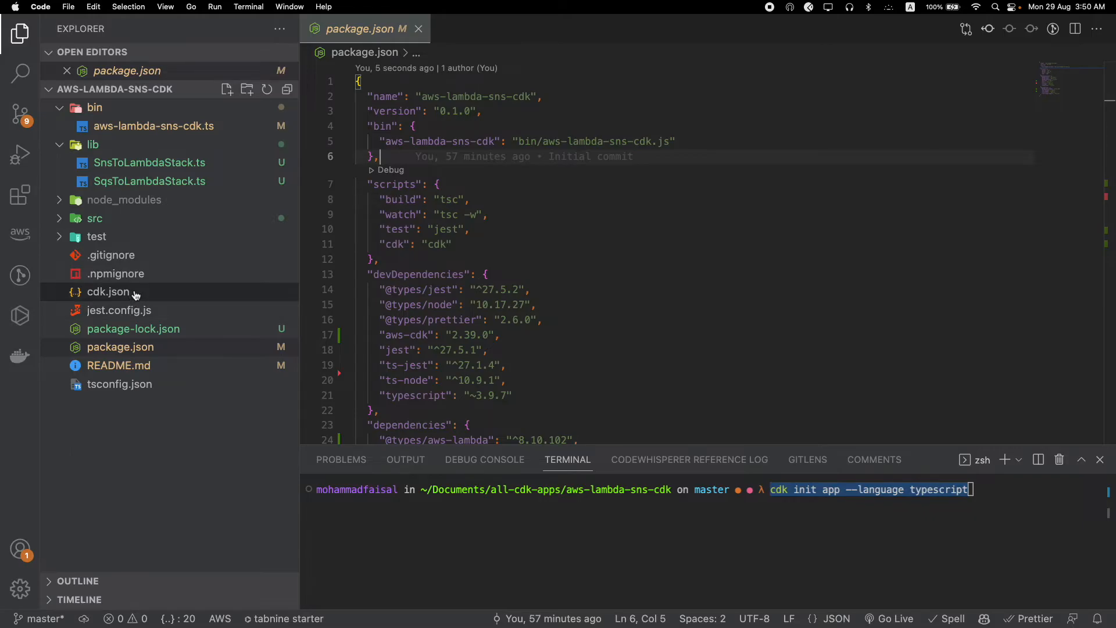
mouse_move(109, 291)
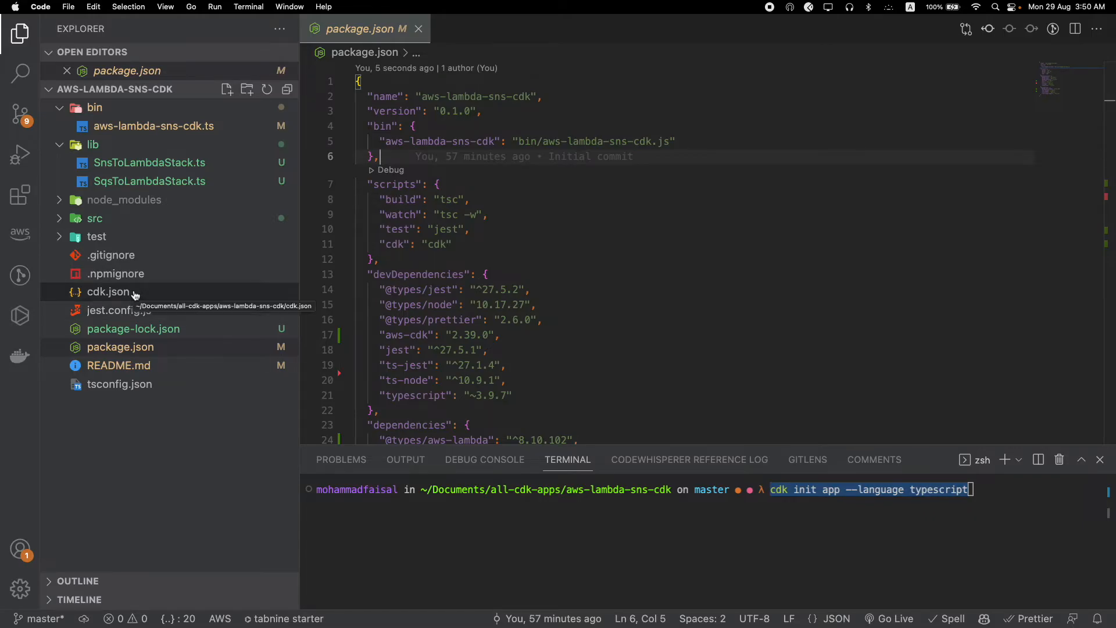
Open cdk.json and highlight bin/aws-lambda-sns-cdk.ts in the app command.
left_click(108, 291)
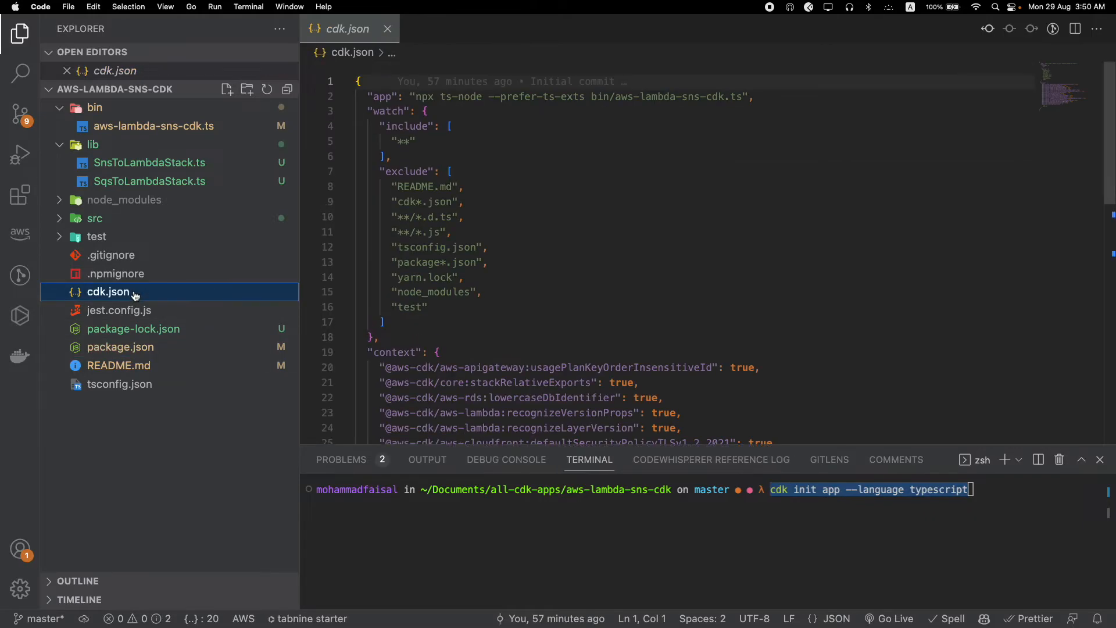
left_click(380, 88)
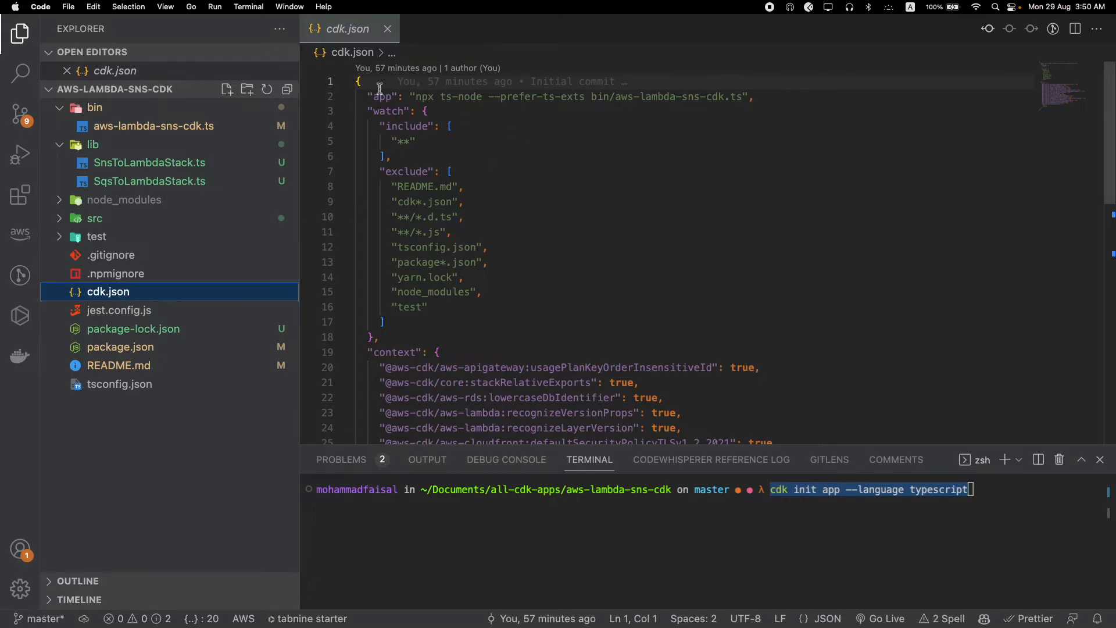
double_click(383, 96)
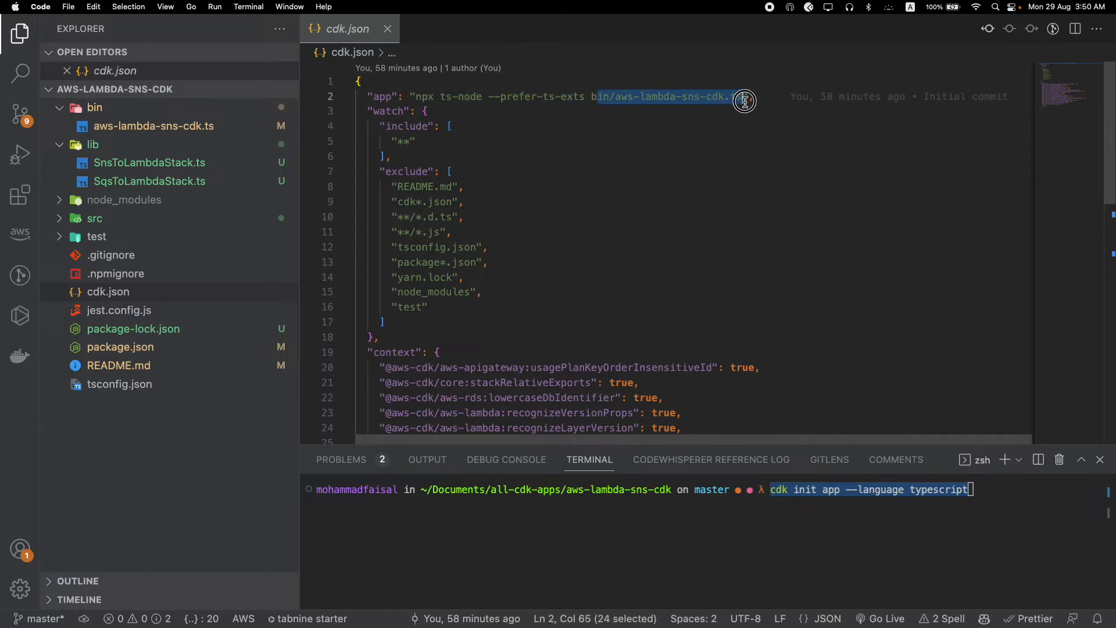
double_click(657, 96)
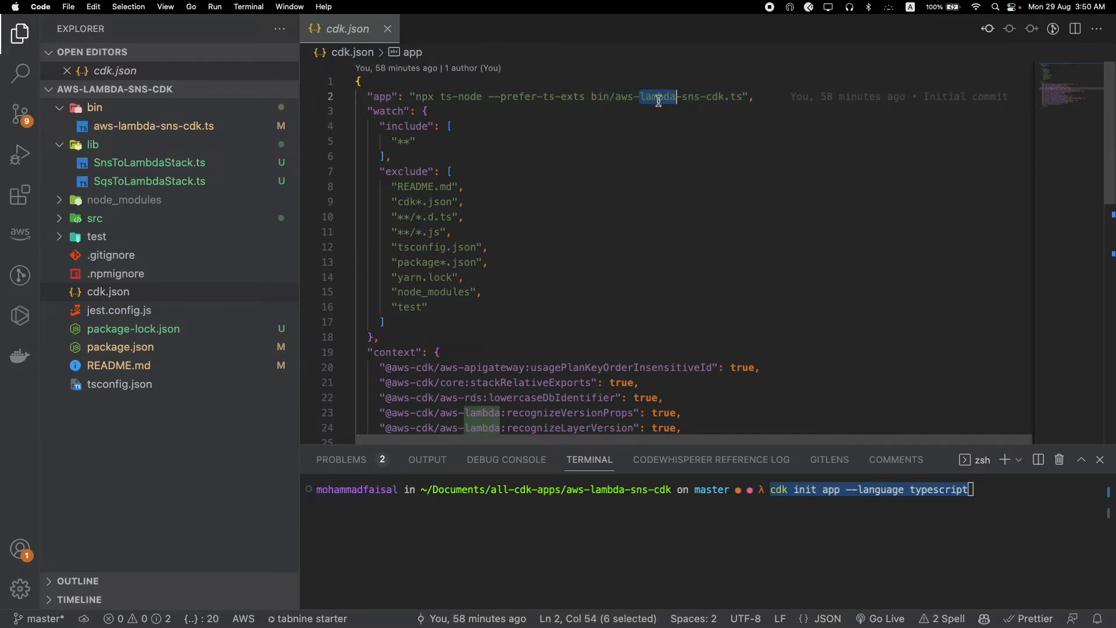
left_click(92, 145)
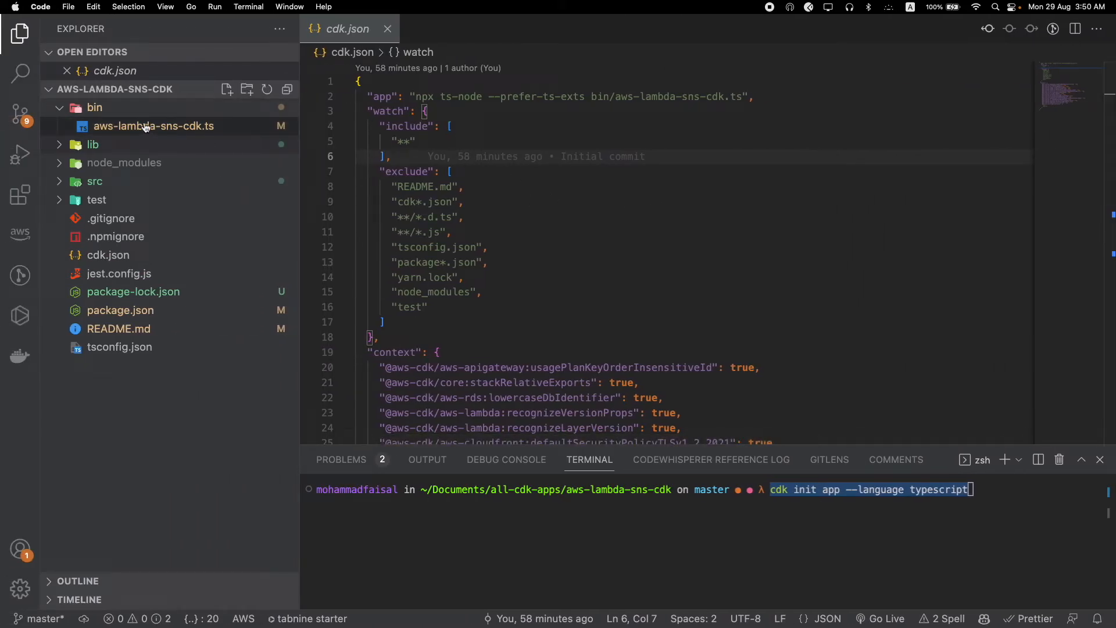
mouse_move(153, 126)
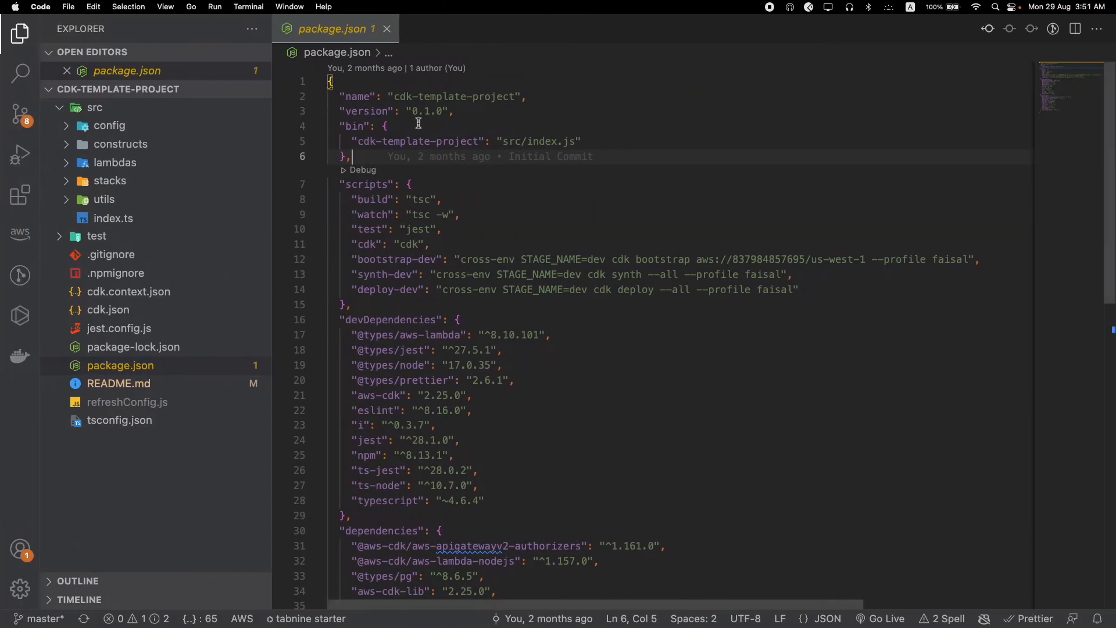
View package.json's bin entry src/index.js in cdk-template-project.
double_click(537, 141)
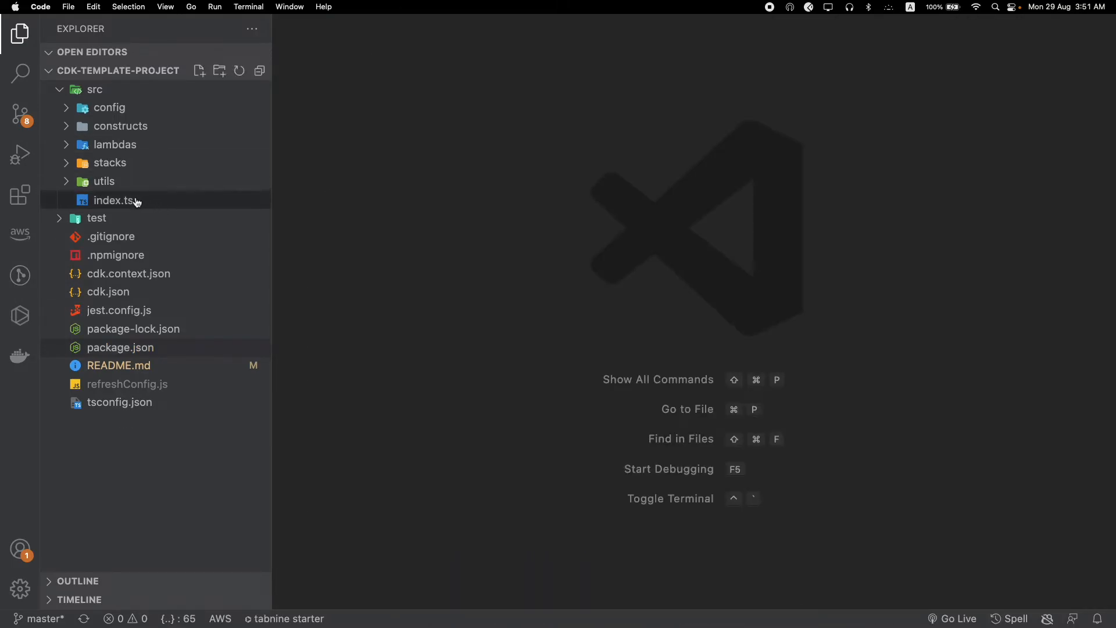
mouse_move(128, 126)
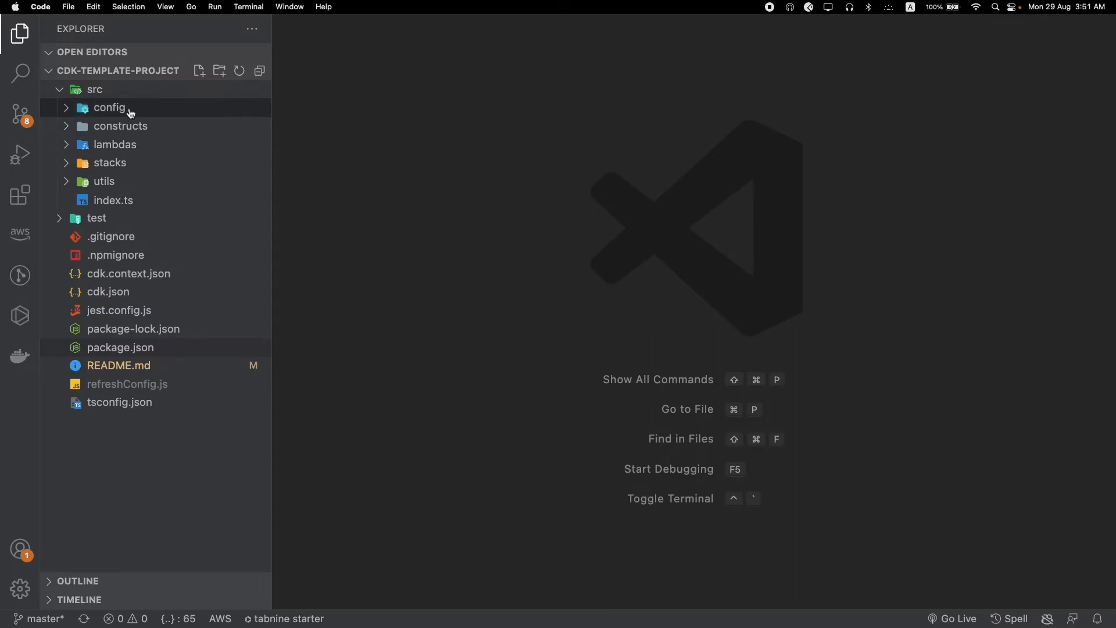
mouse_move(110, 107)
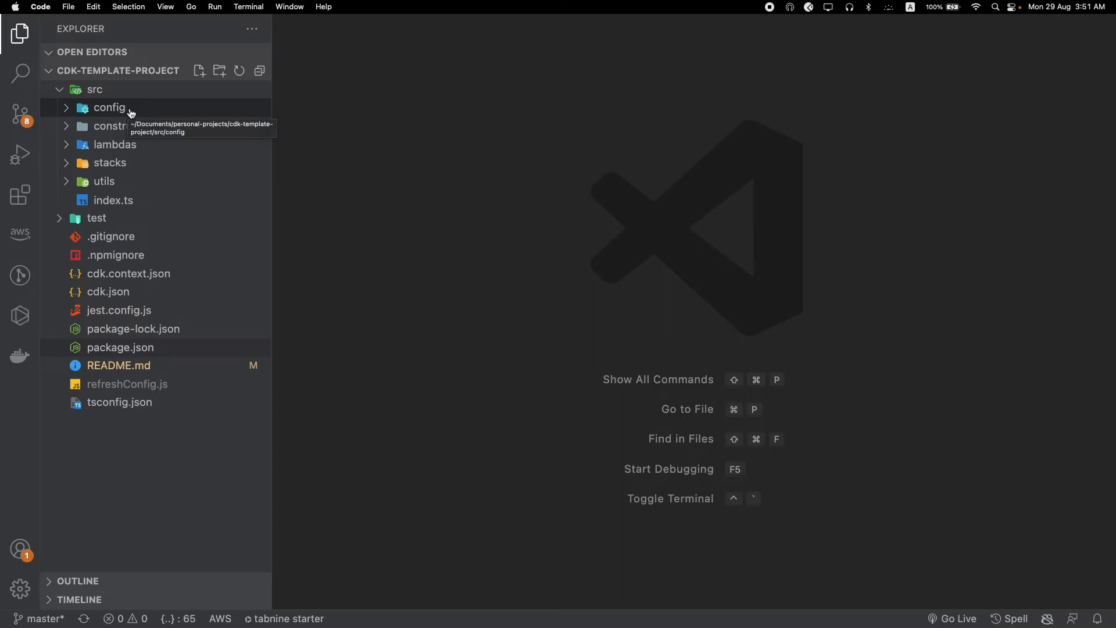
left_click(109, 107)
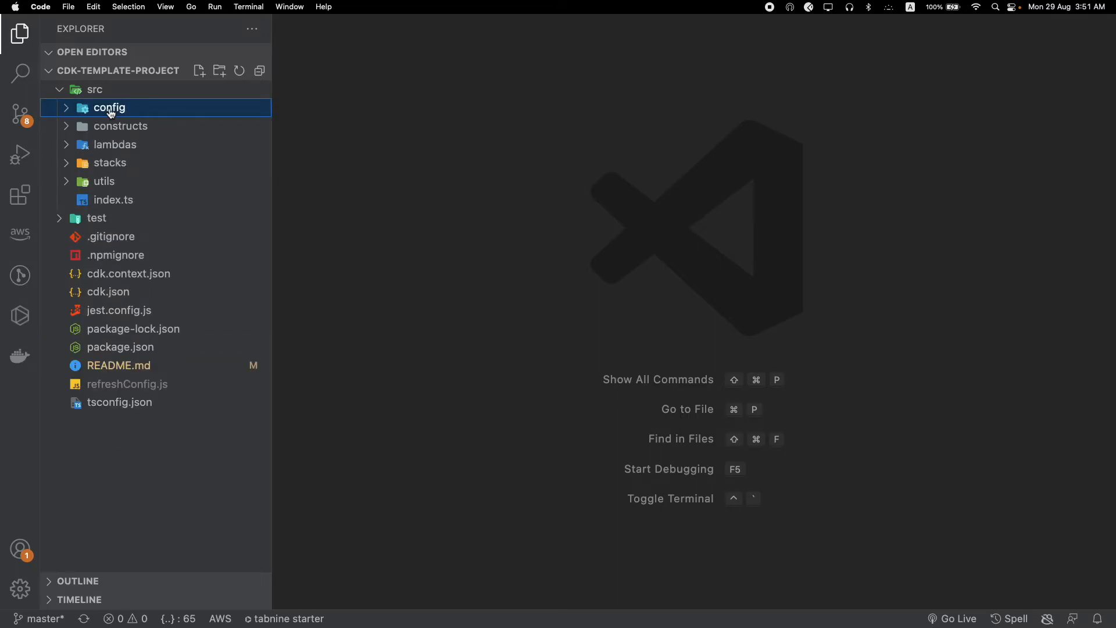
left_click(120, 127)
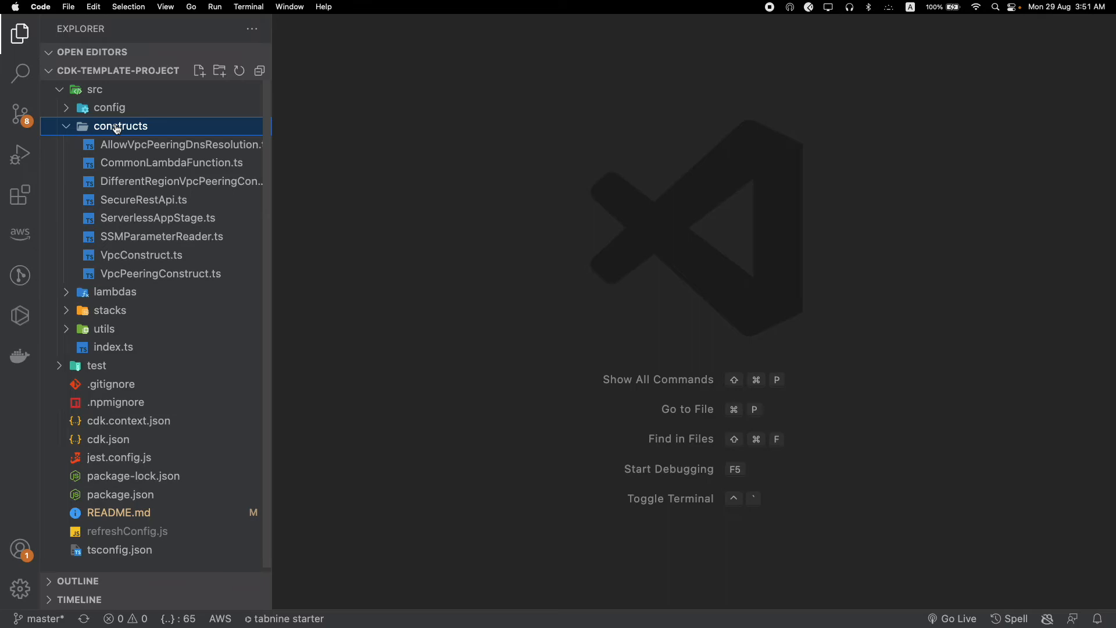
left_click(120, 126)
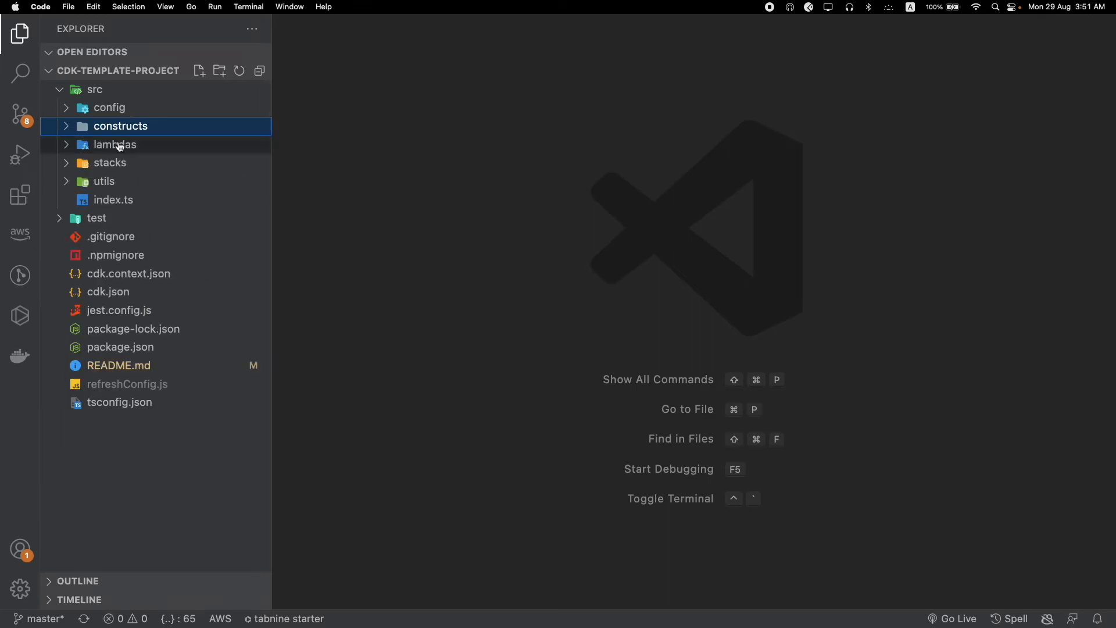
left_click(115, 145)
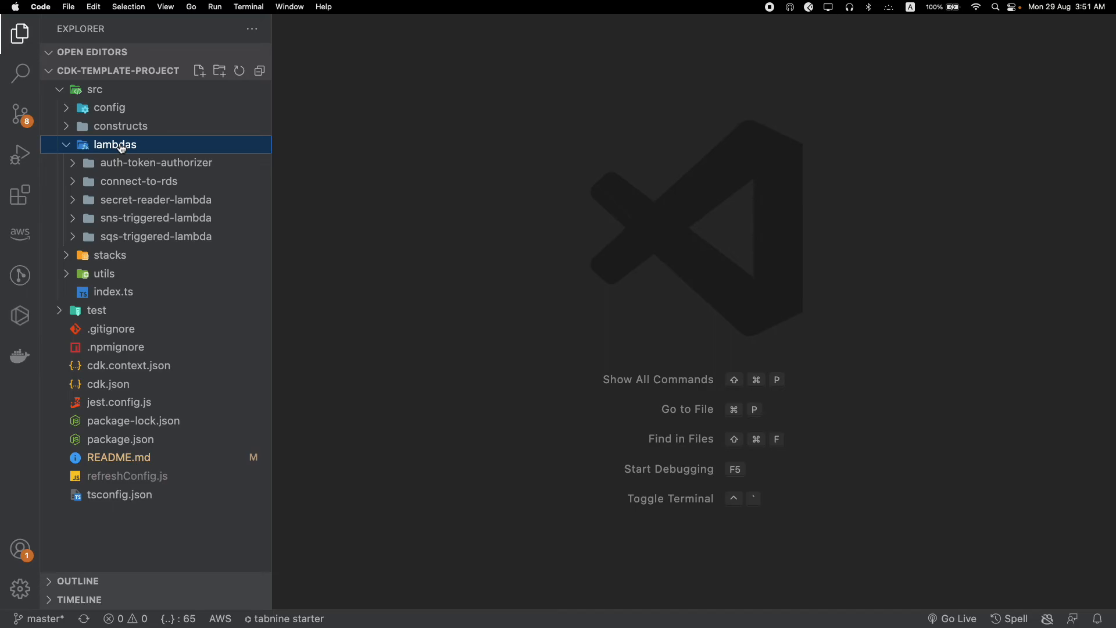
left_click(115, 144)
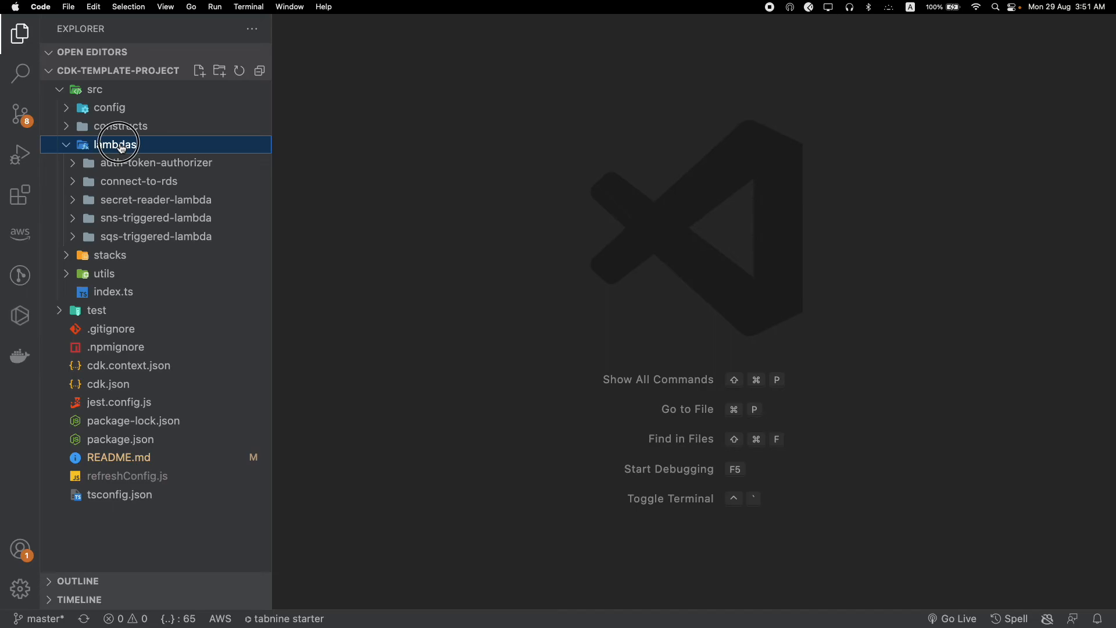
left_click(114, 145)
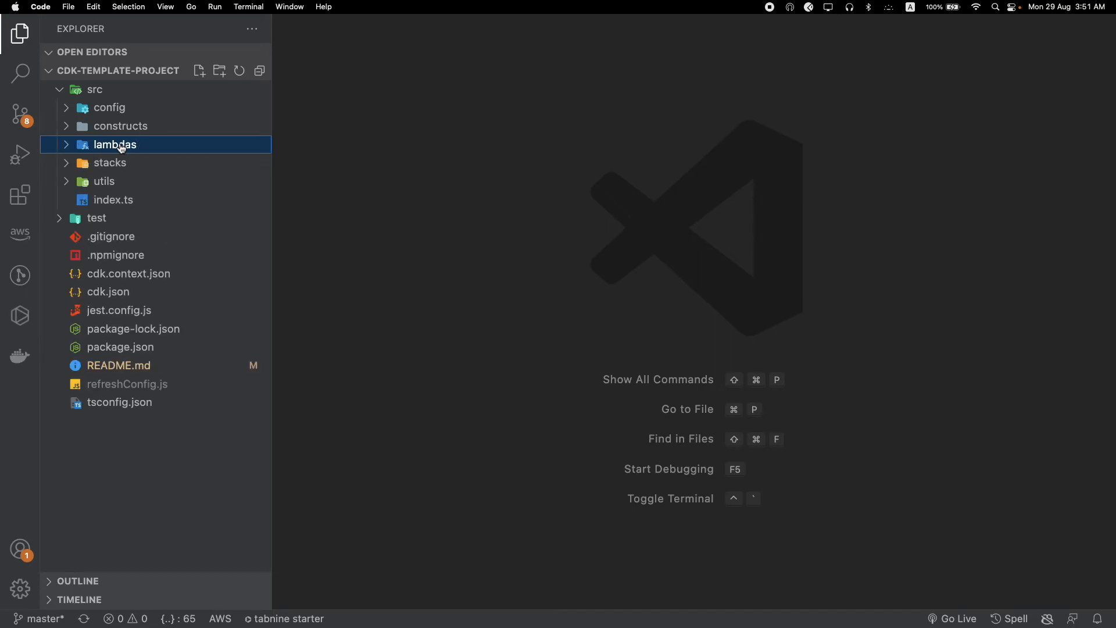
left_click(110, 162)
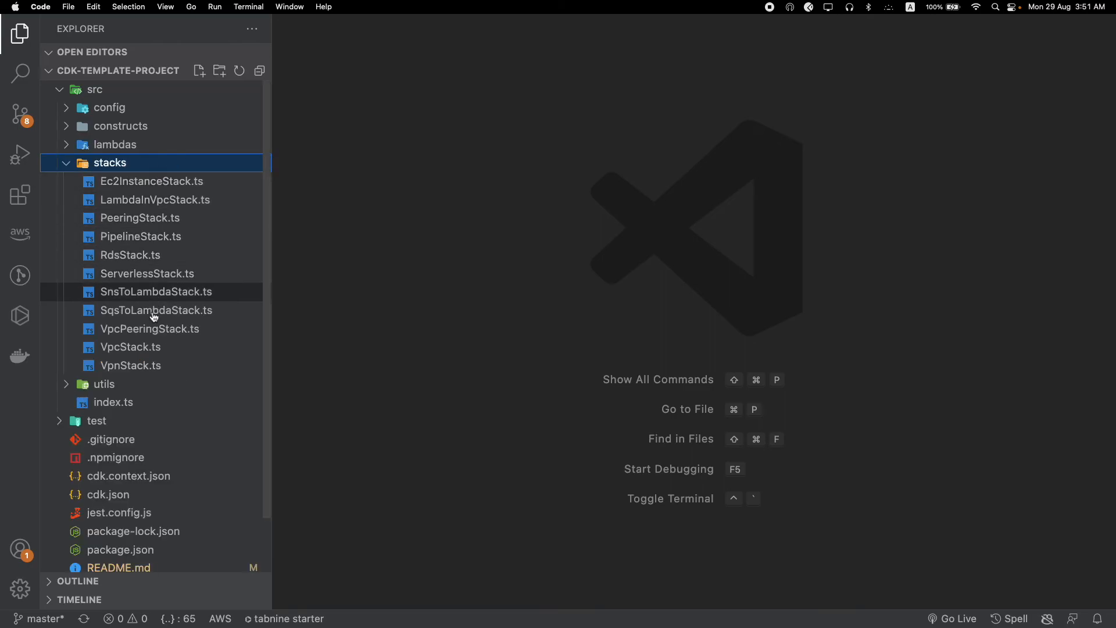
left_click(110, 162)
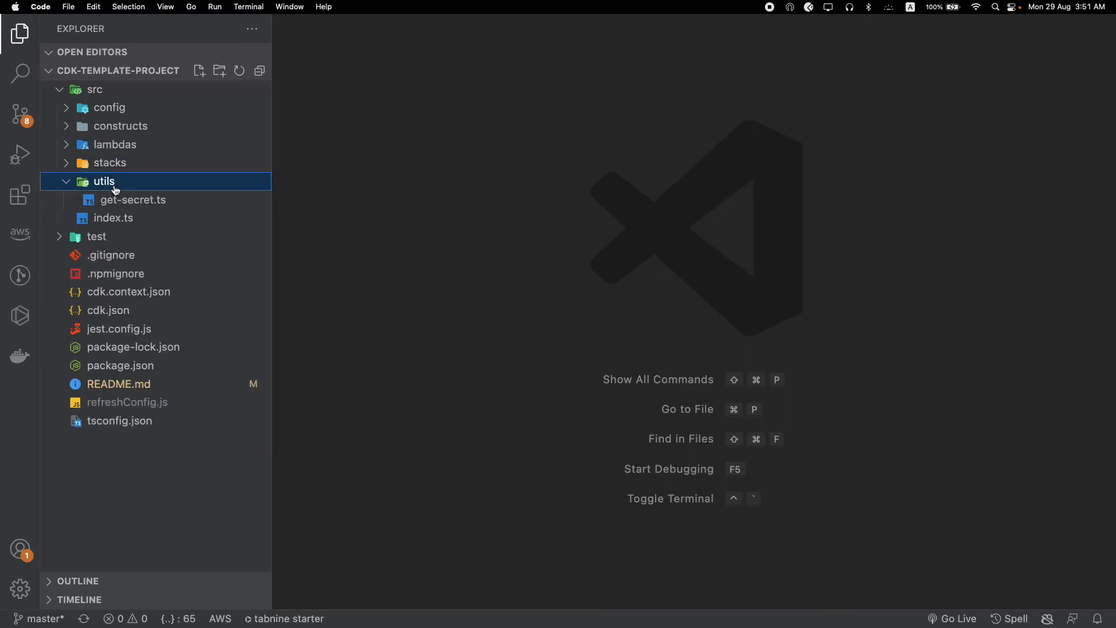
left_click(95, 89)
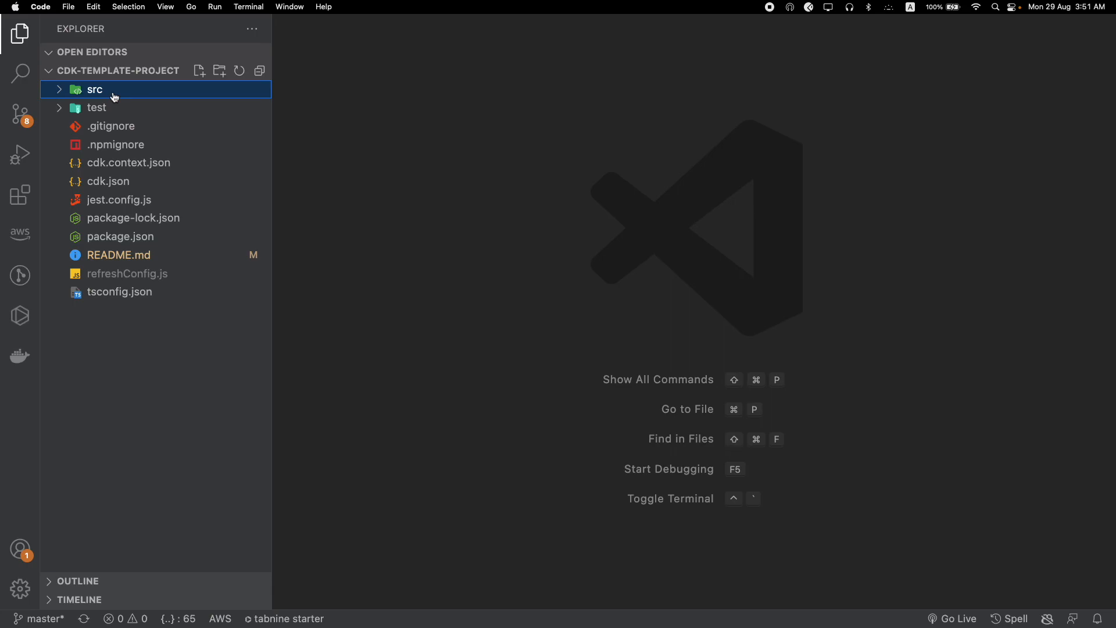
left_click(94, 88)
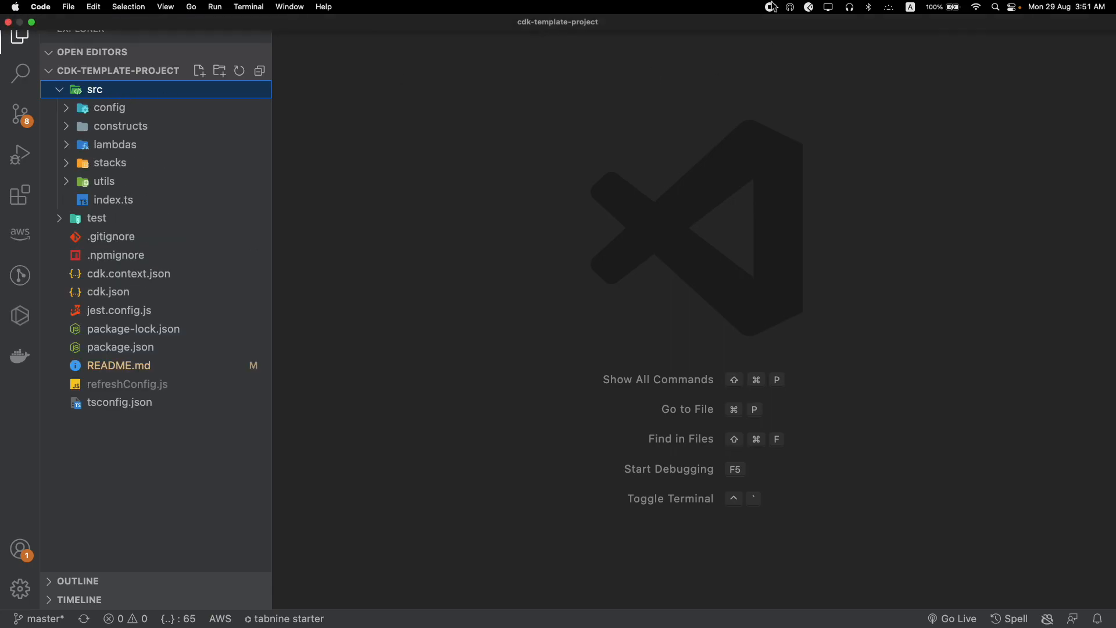